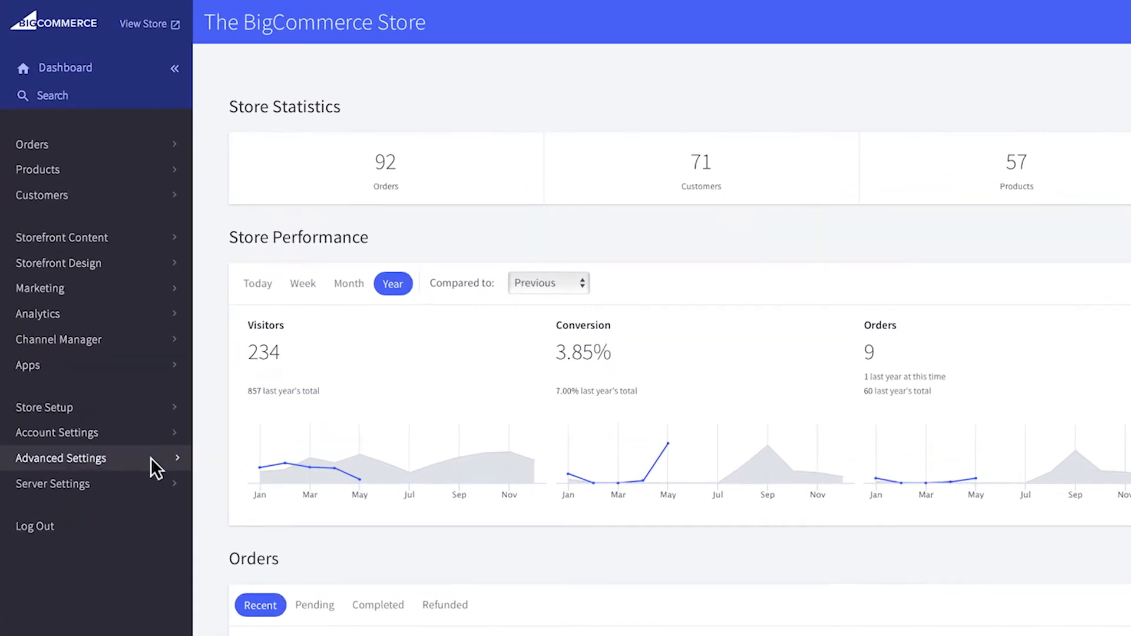
- Go to Advanced Settings > Order Notifications to reach the notification settings page
left_click(61, 458)
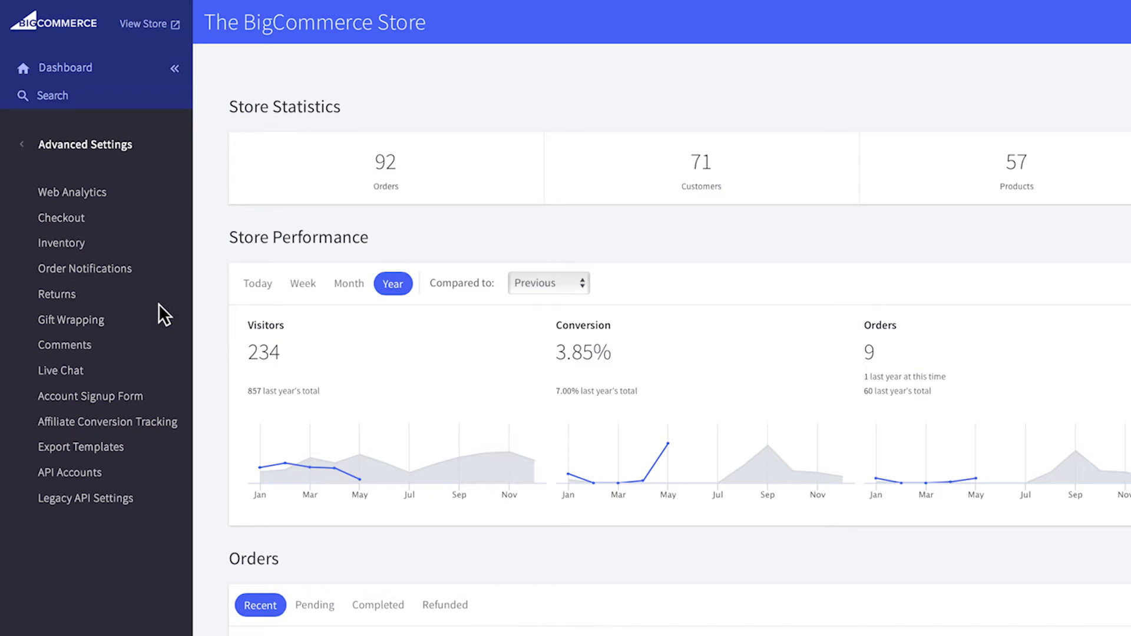
left_click(85, 269)
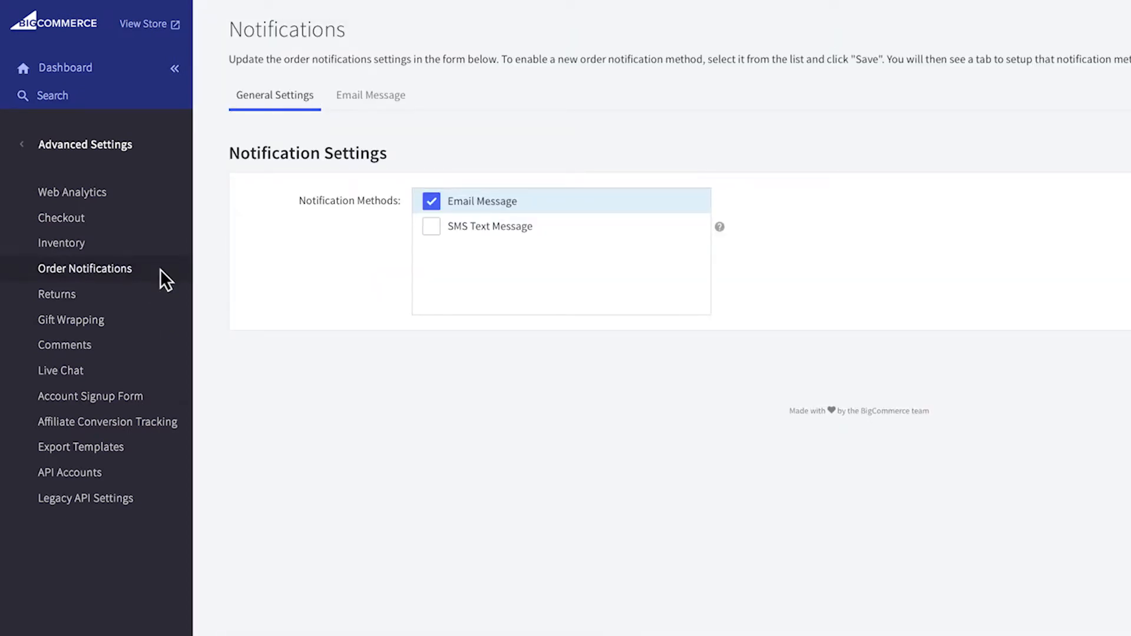
mouse_move(371, 105)
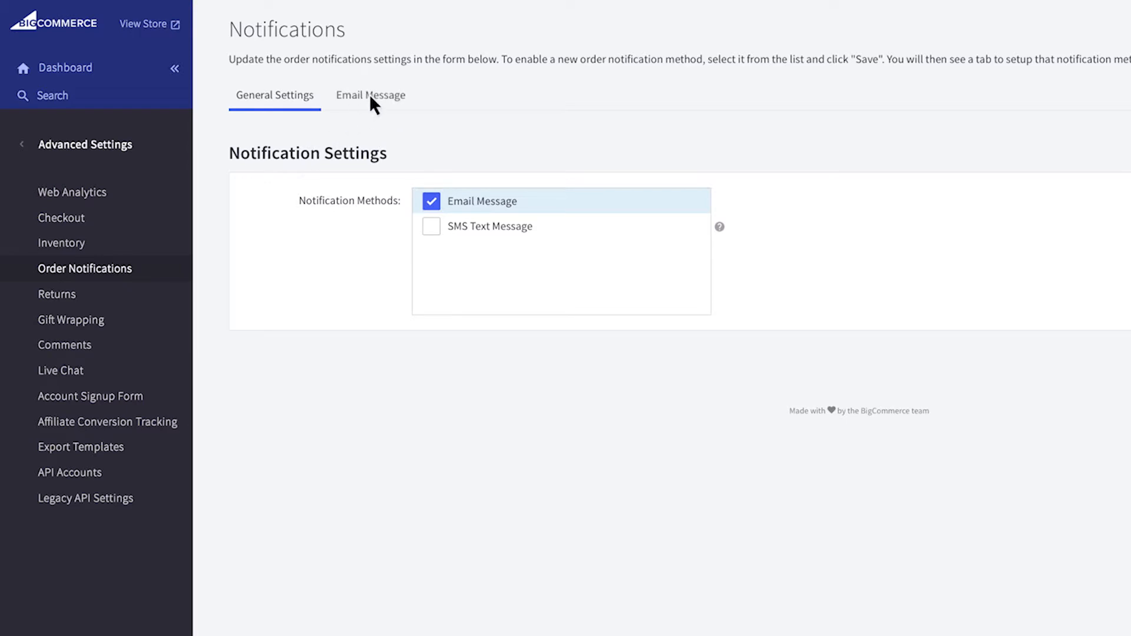
left_click(370, 94)
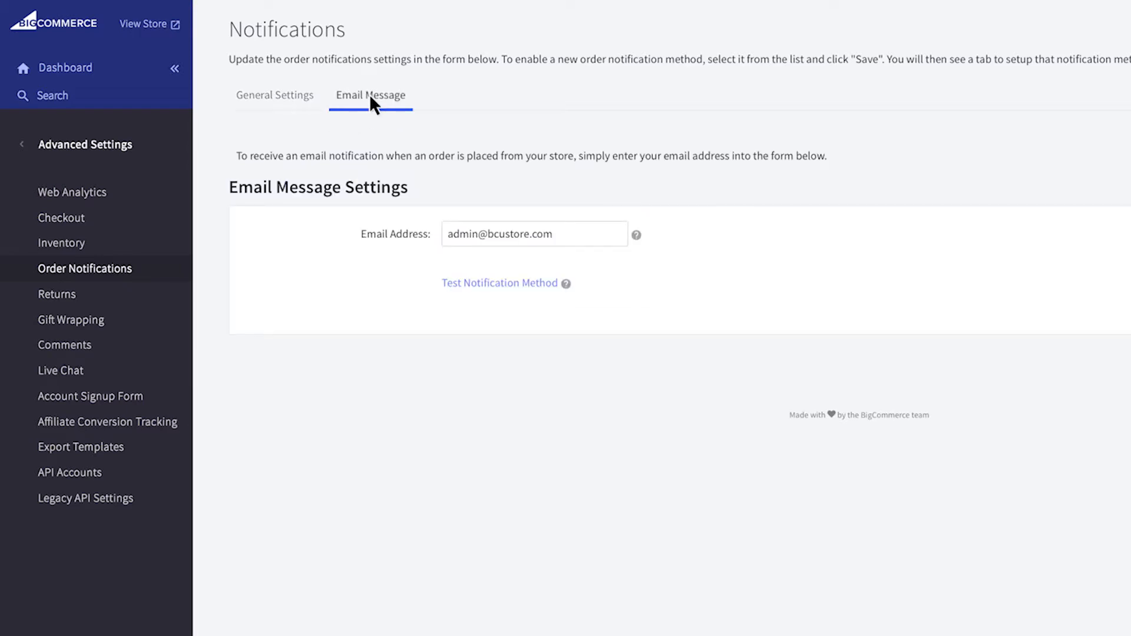
mouse_move(497, 189)
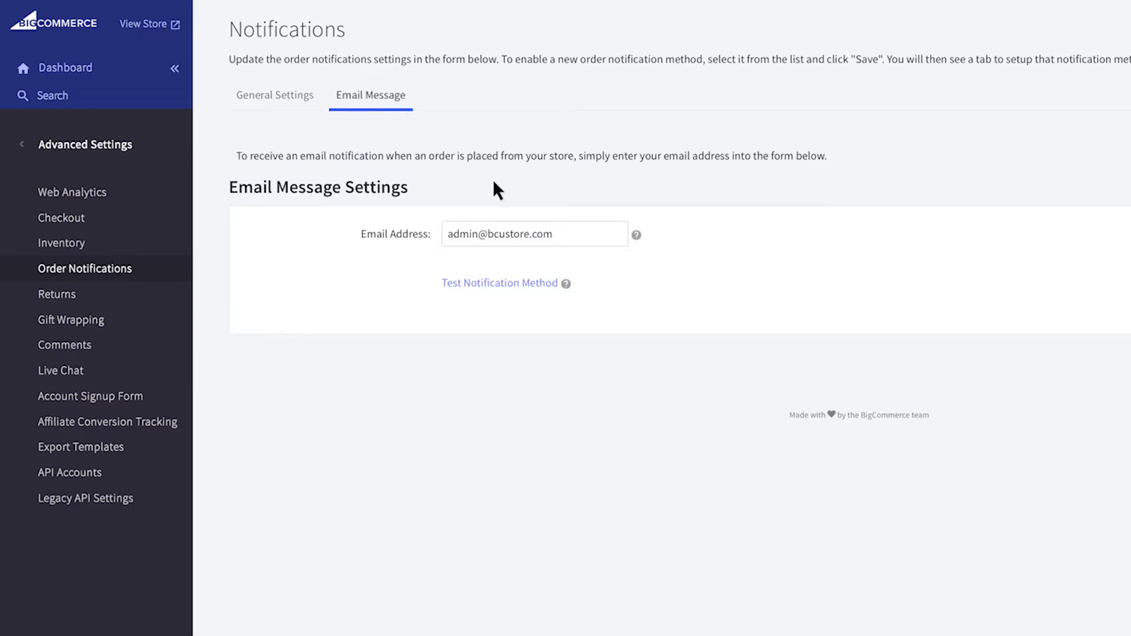
type(",")
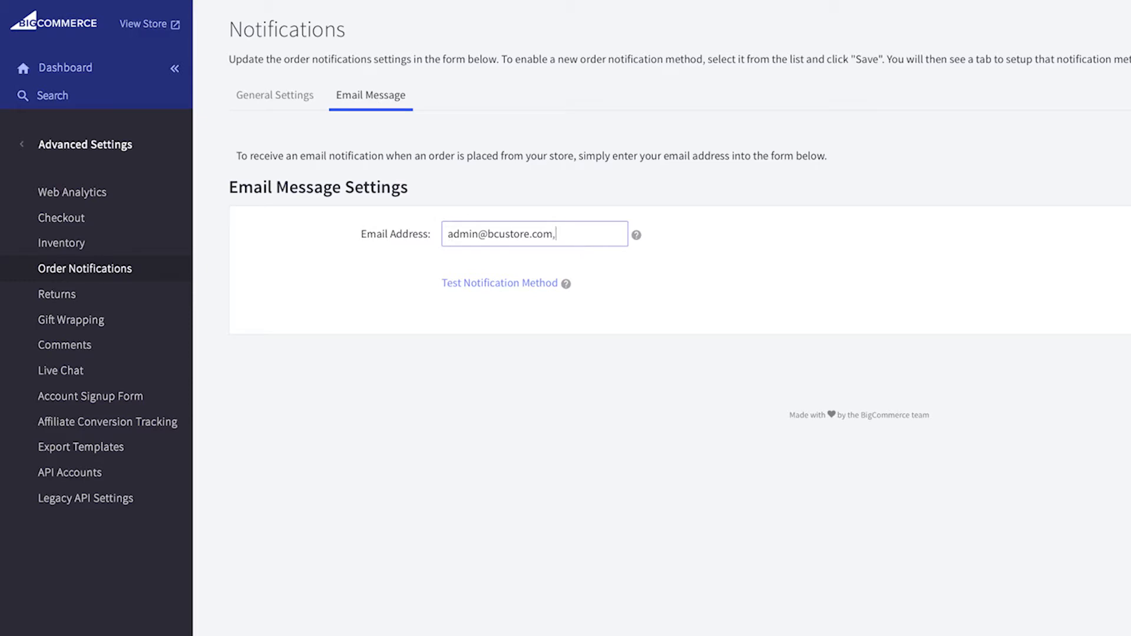
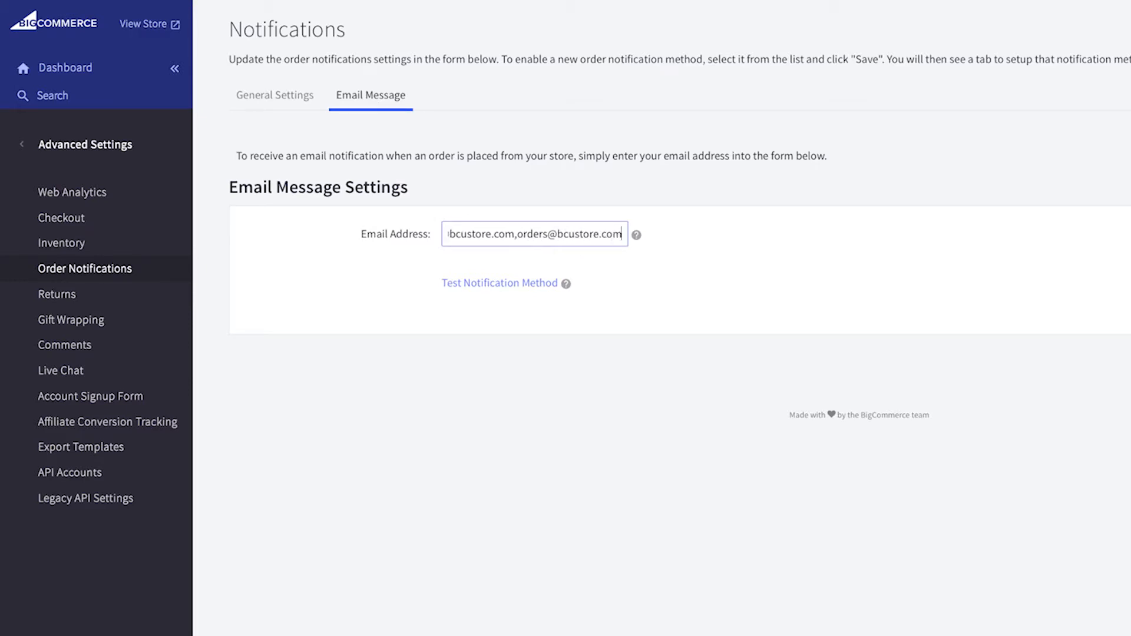
left_click(991, 620)
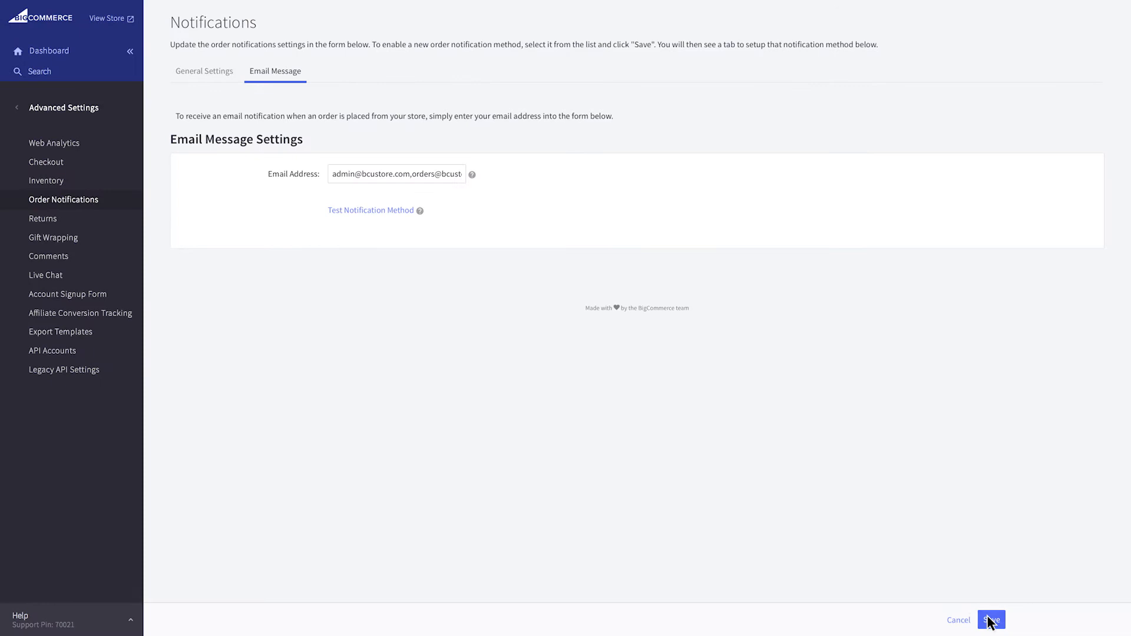
left_click(991, 620)
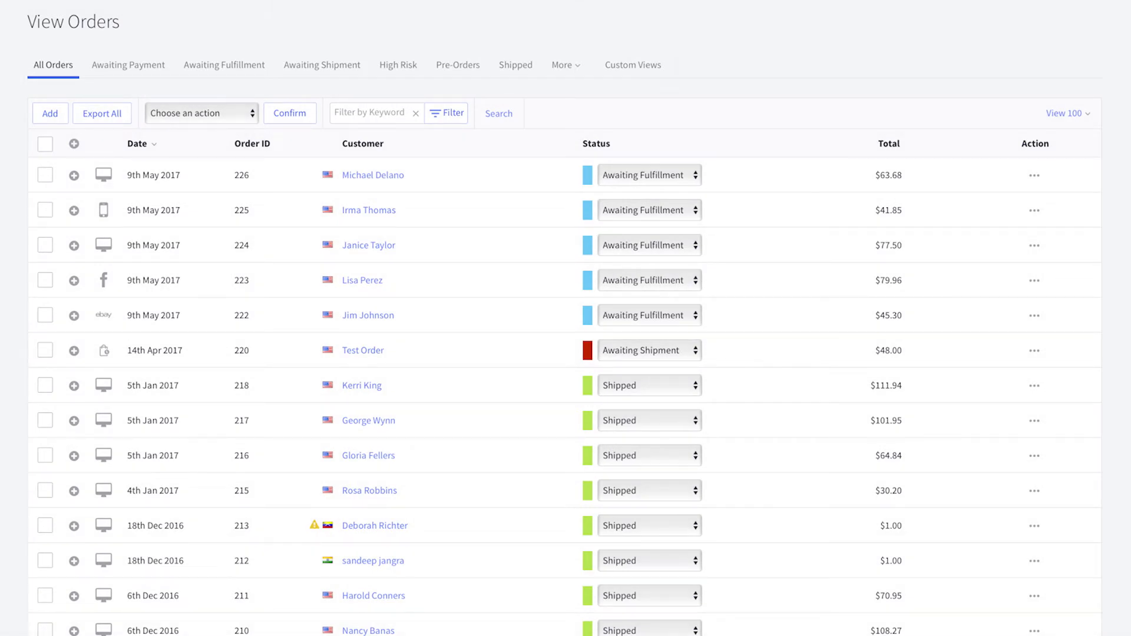
mouse_move(150, 86)
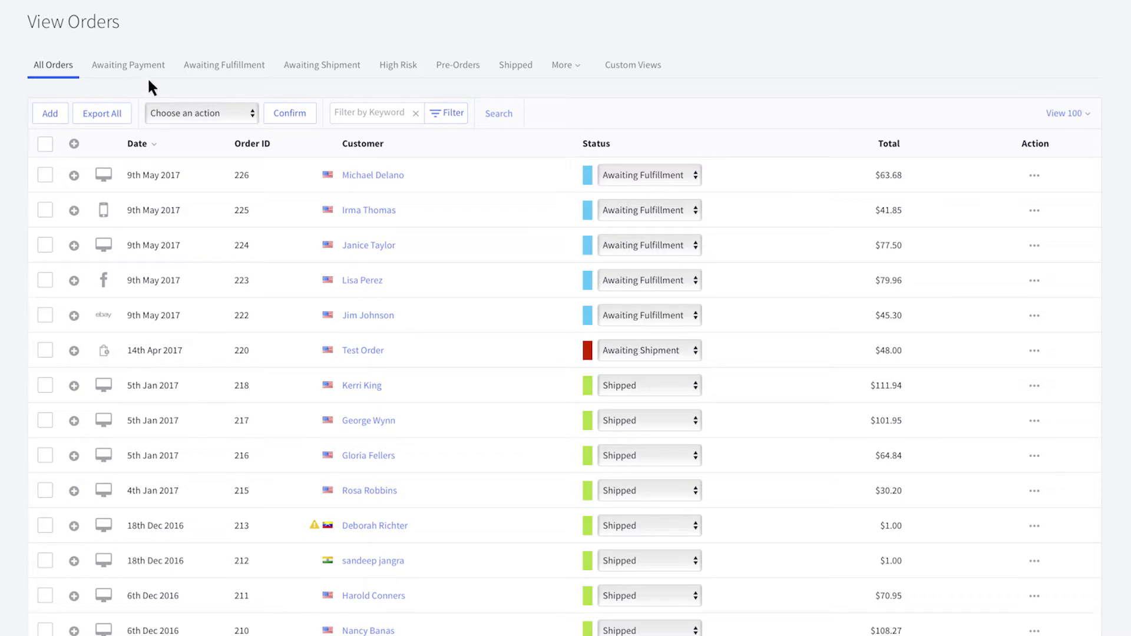
mouse_move(224, 63)
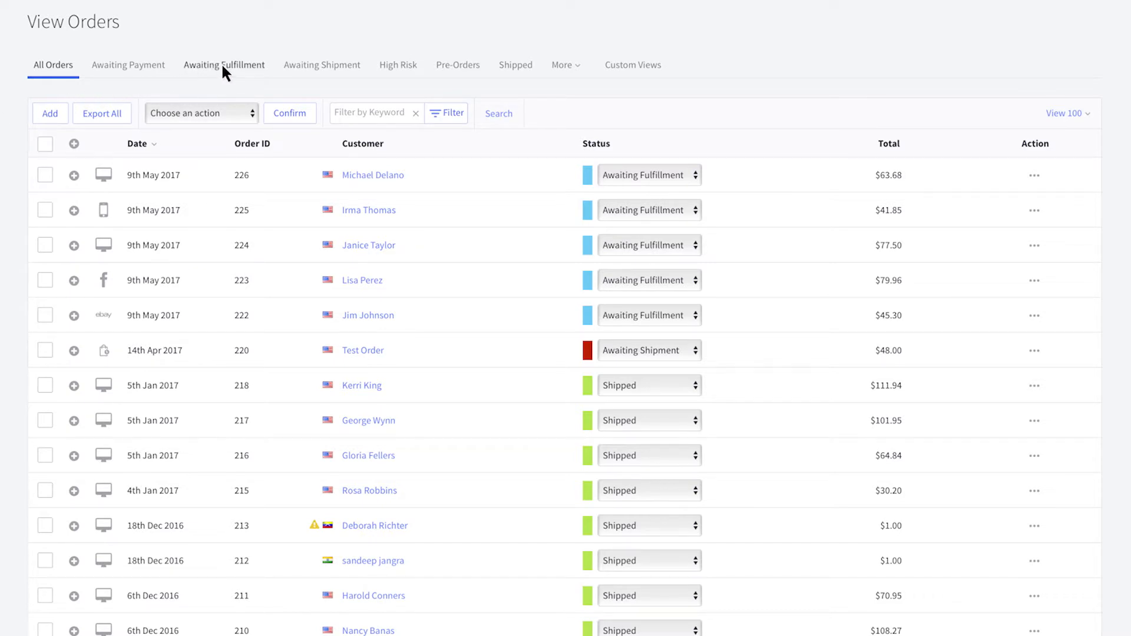
- Filter the orders list to Awaiting Fulfillment, then return to All Orders
left_click(224, 65)
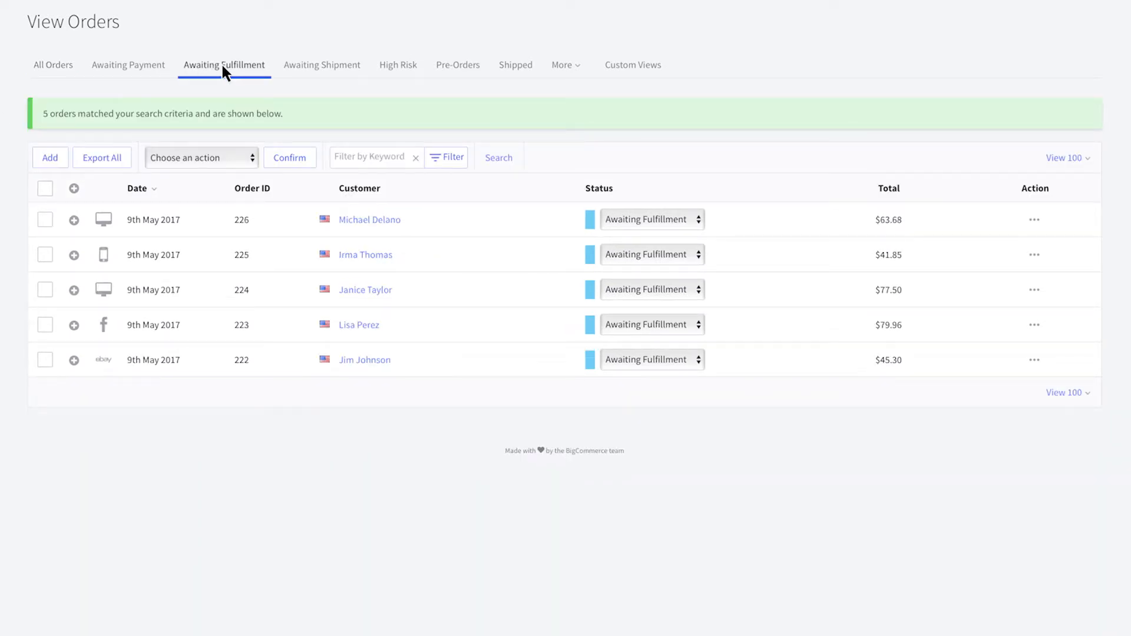
left_click(53, 65)
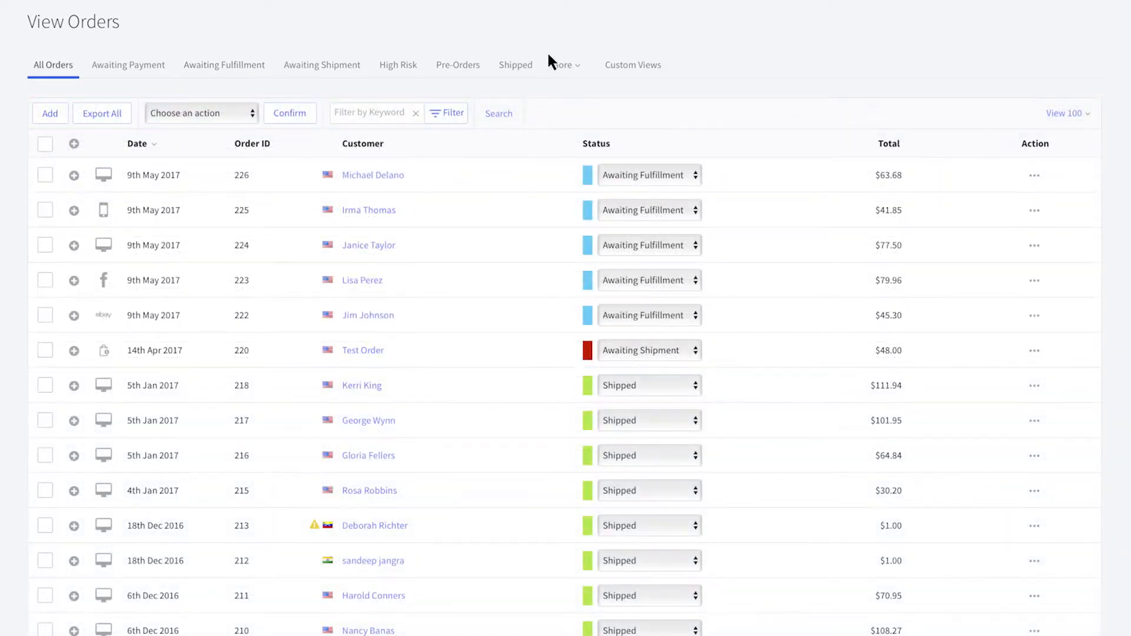
left_click(633, 65)
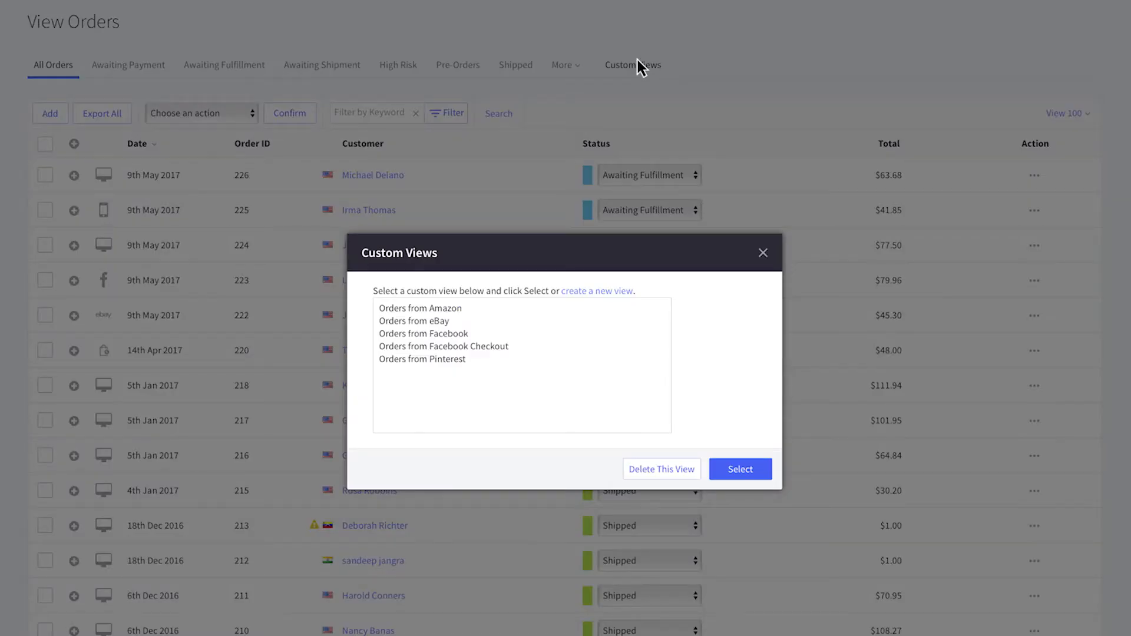
left_click(762, 252)
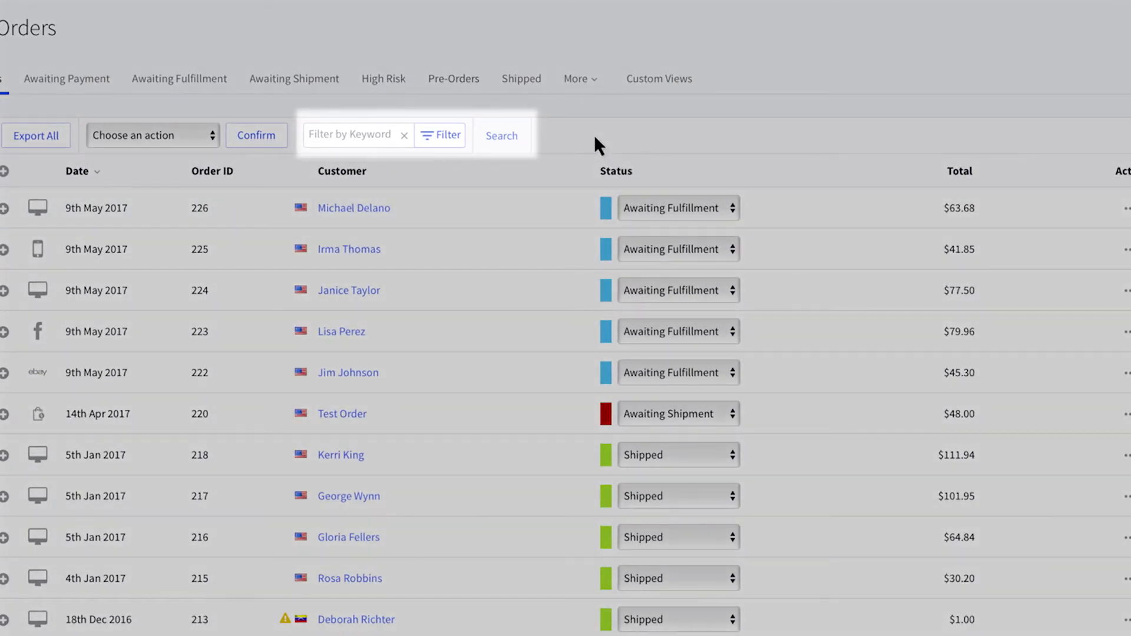
mouse_move(509, 140)
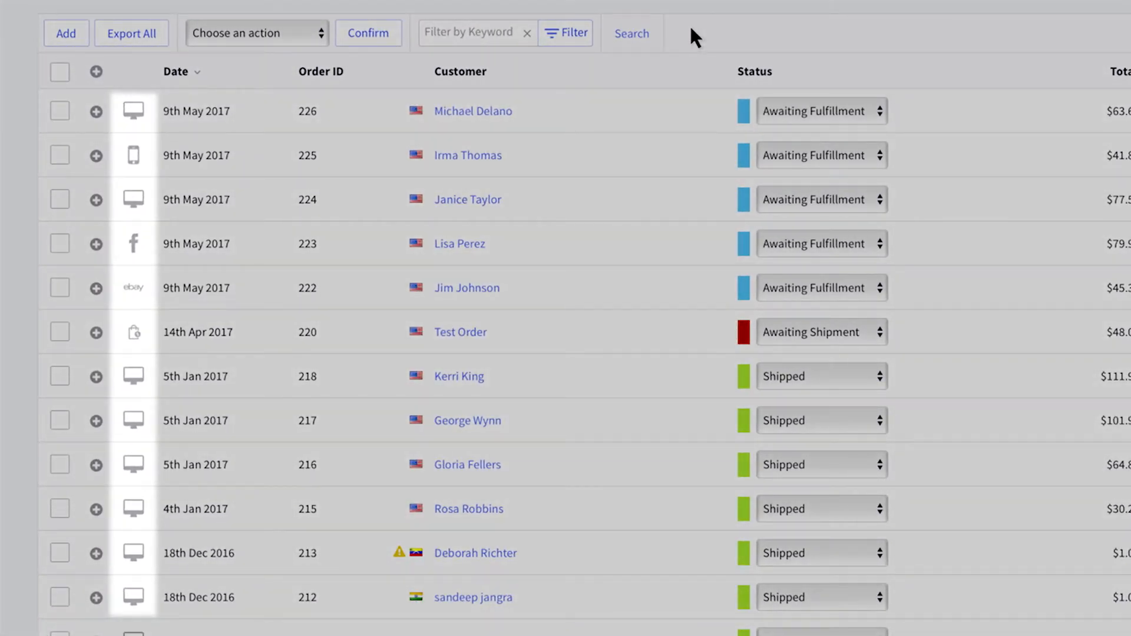
mouse_move(134, 112)
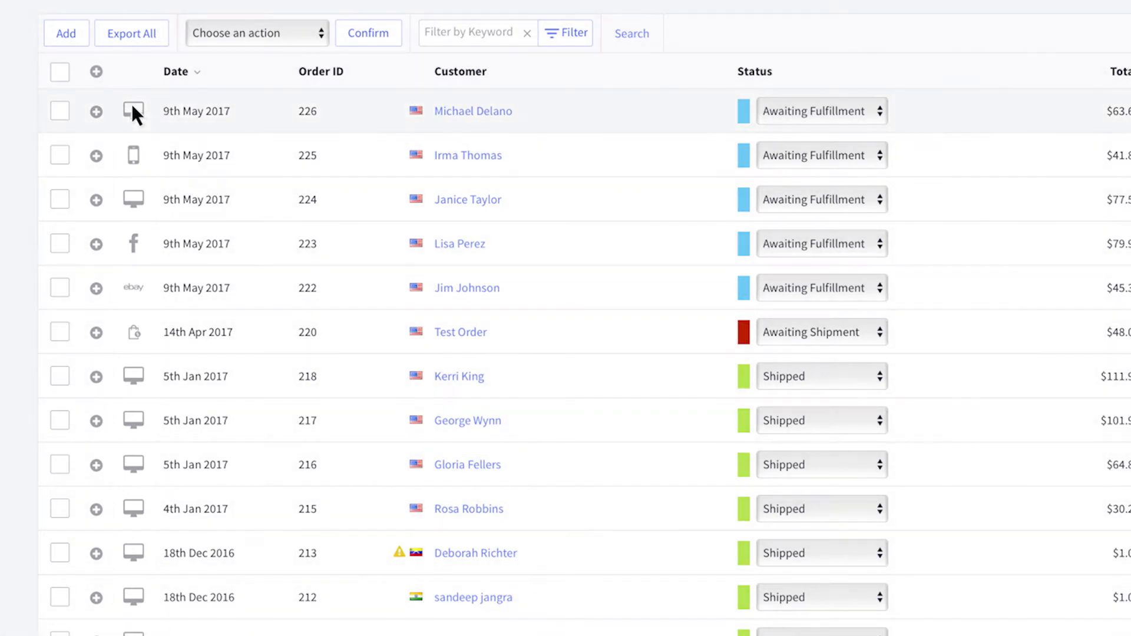
mouse_move(133, 111)
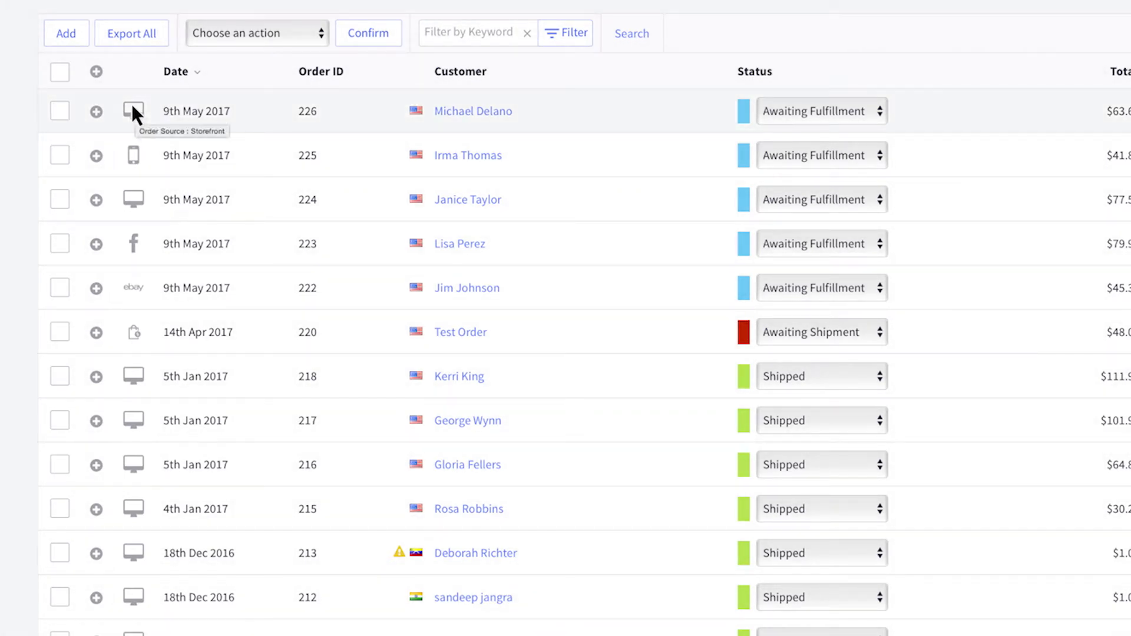
mouse_move(134, 156)
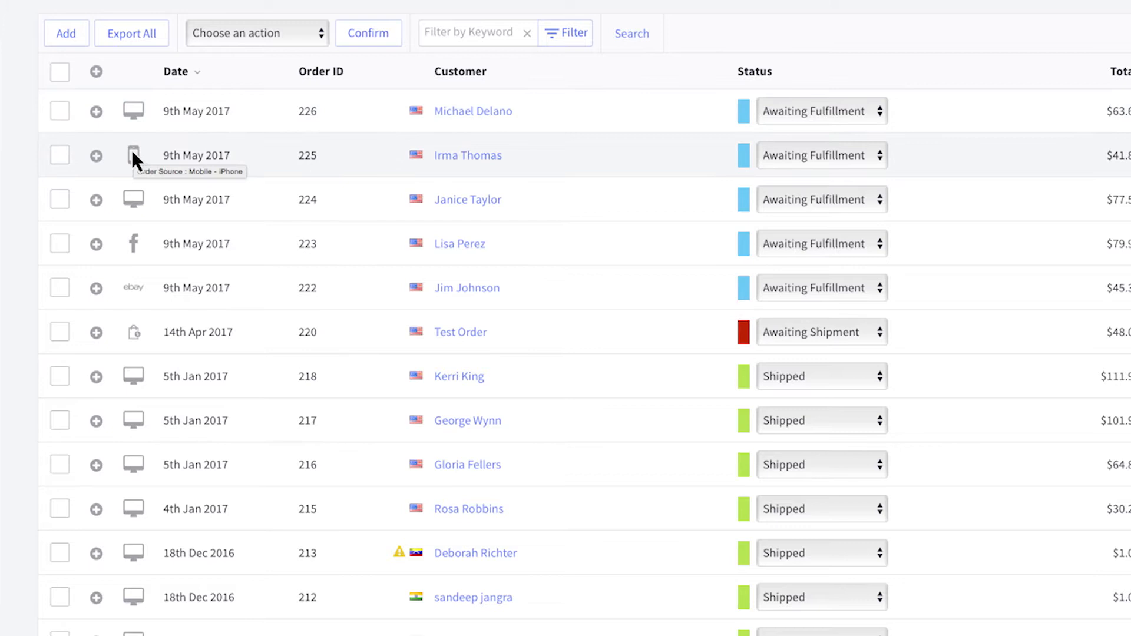
mouse_move(22, 155)
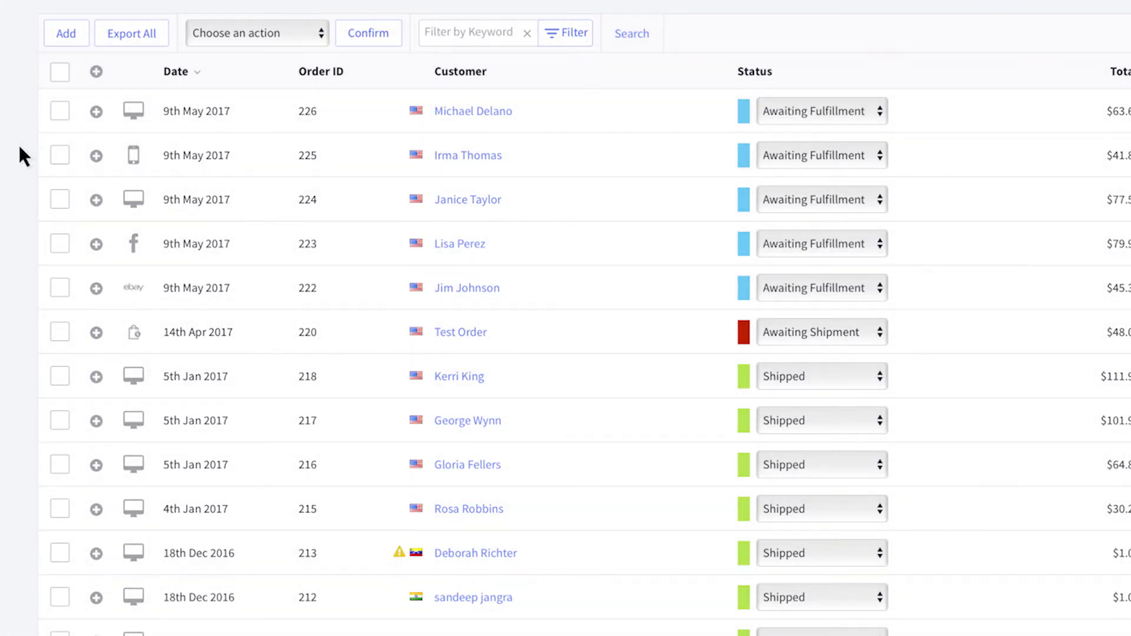
scroll("down", 3)
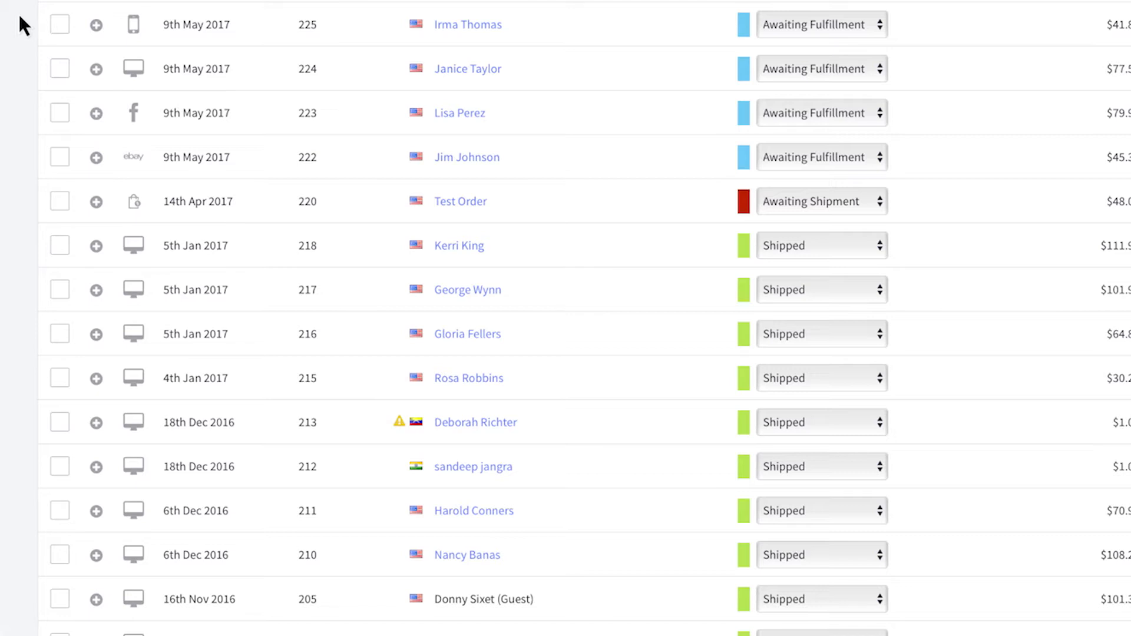
- Expand and collapse order 226 and all orders, leaving order 226's details expanded
scroll("up", 3)
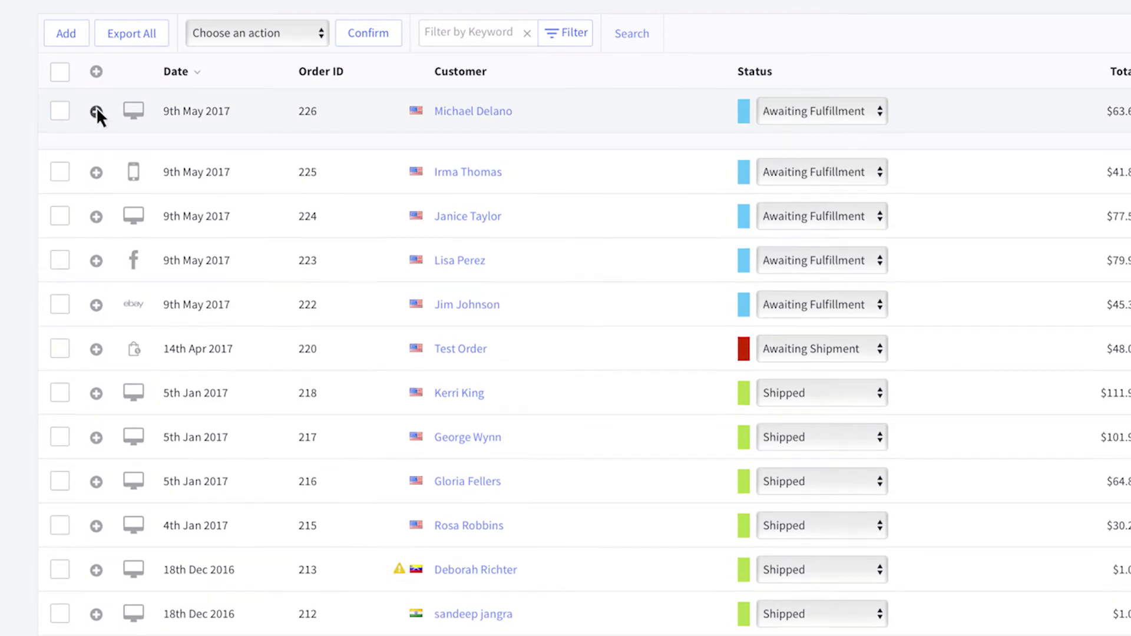
left_click(96, 111)
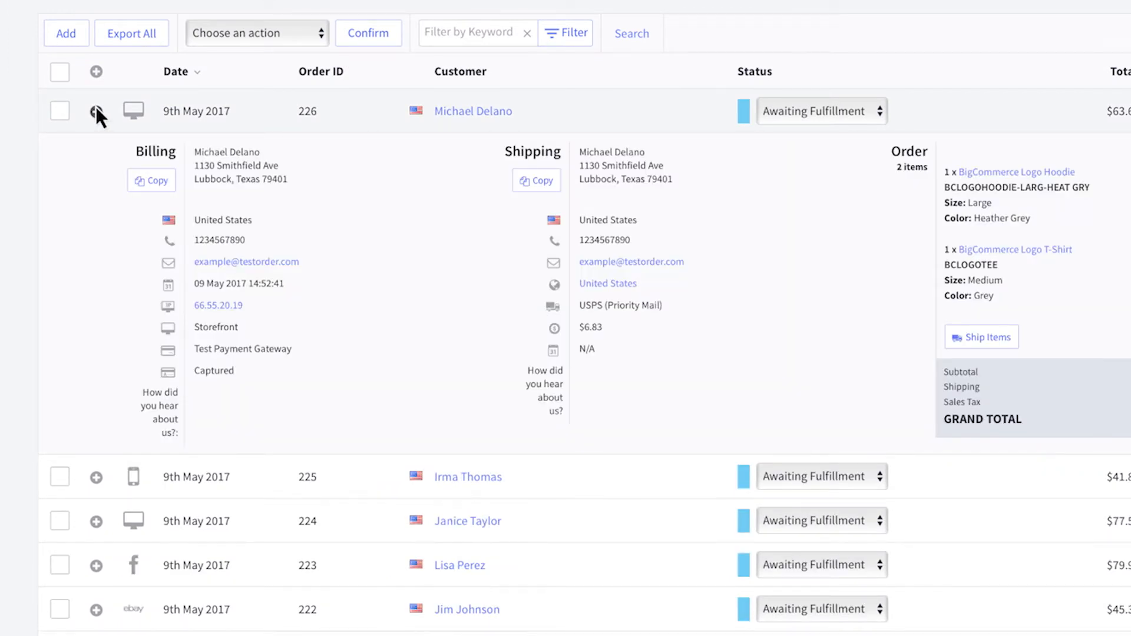
left_click(96, 111)
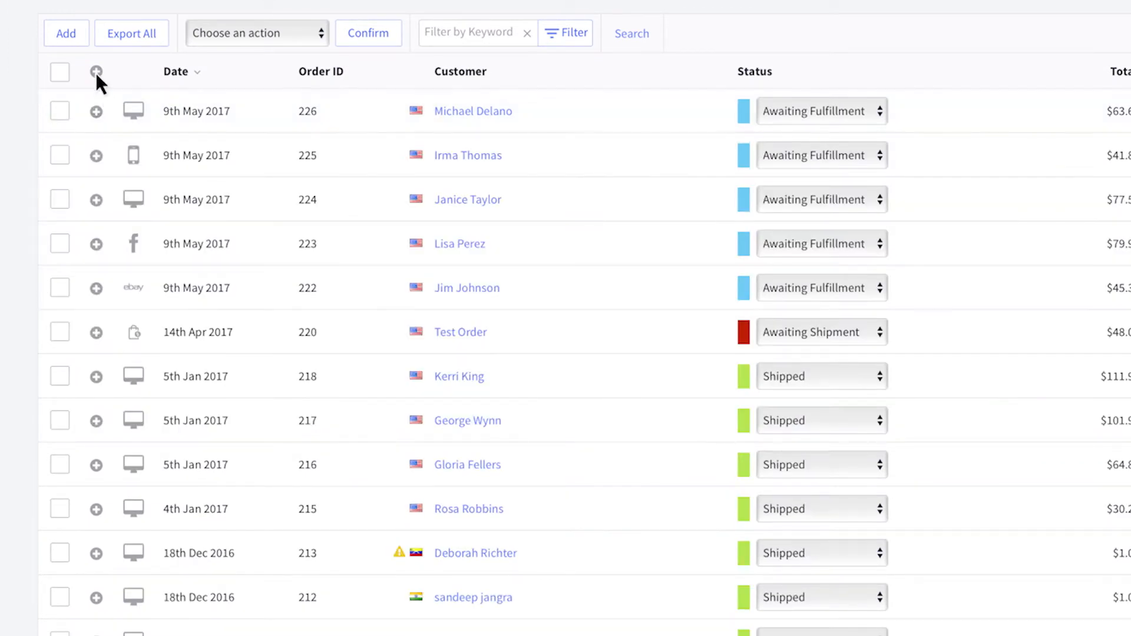
left_click(95, 72)
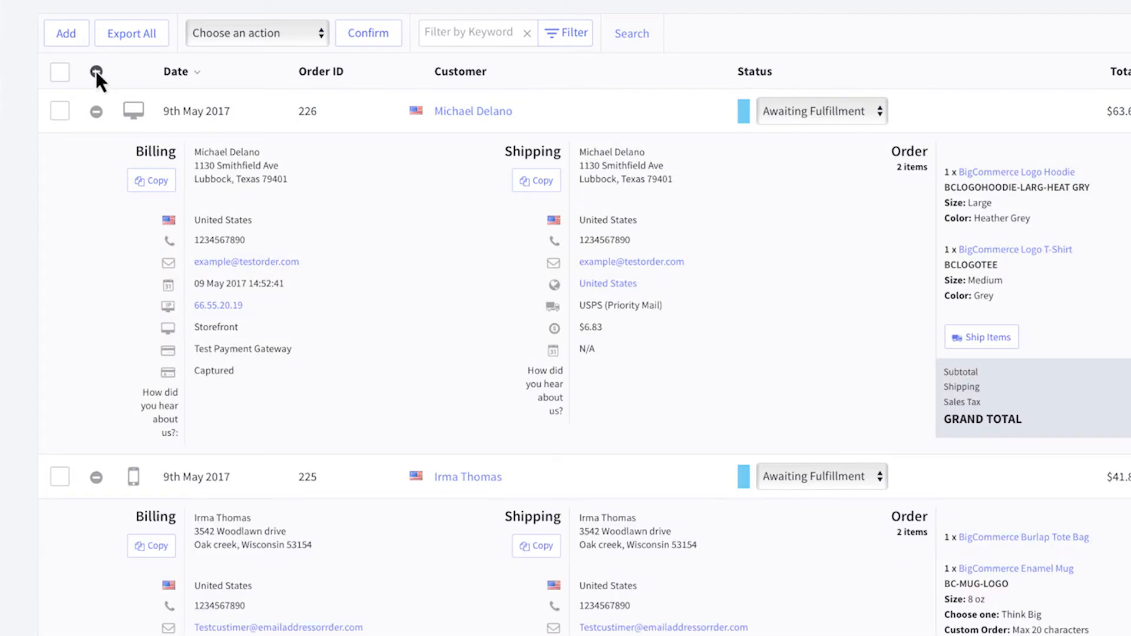
left_click(96, 72)
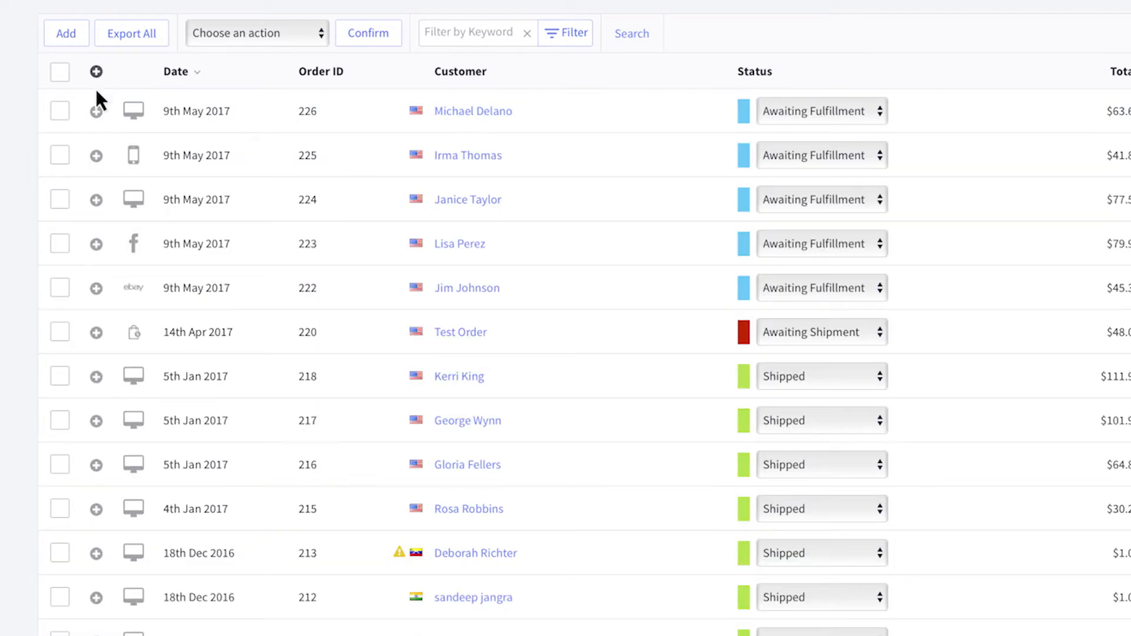
left_click(95, 110)
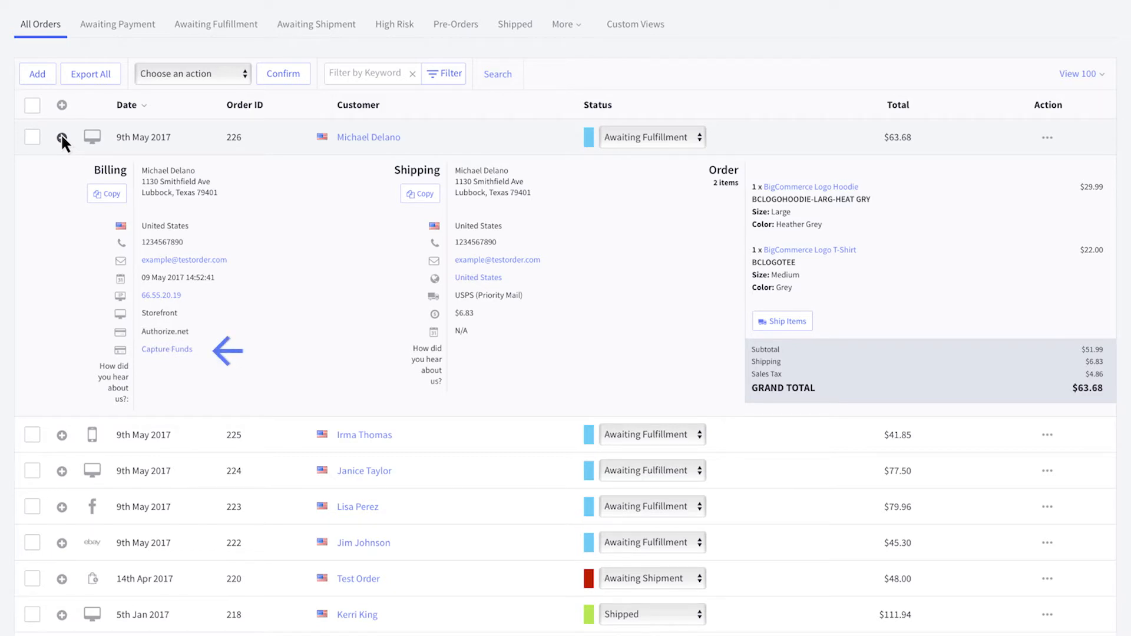
- Capture order 226's payment through the test gateway and review its available order actions
left_click(166, 349)
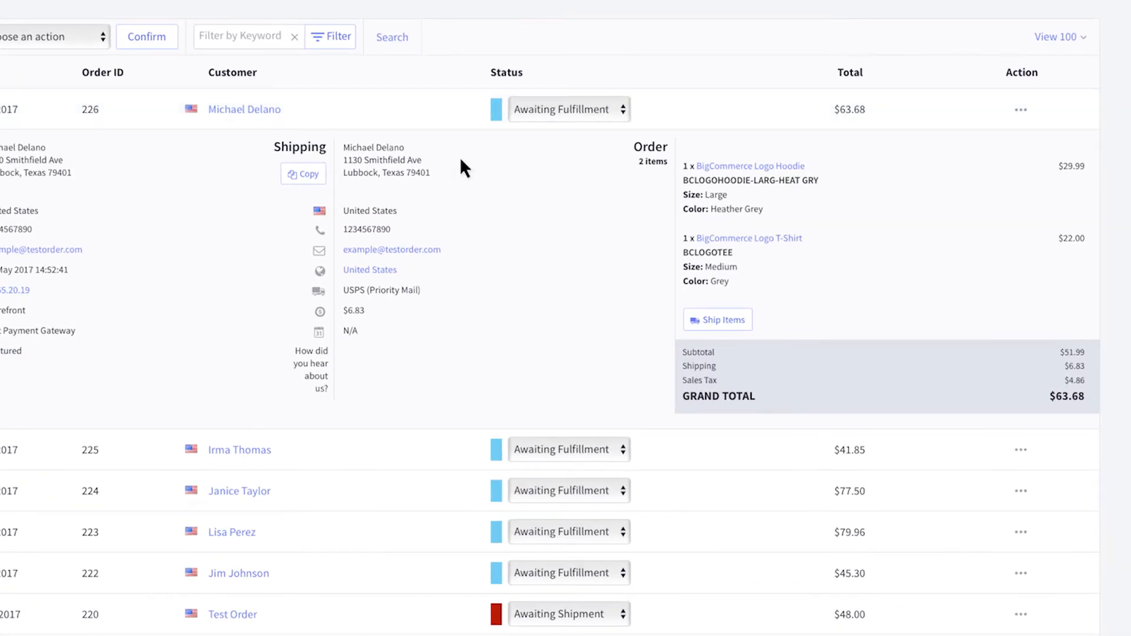
left_click(1021, 108)
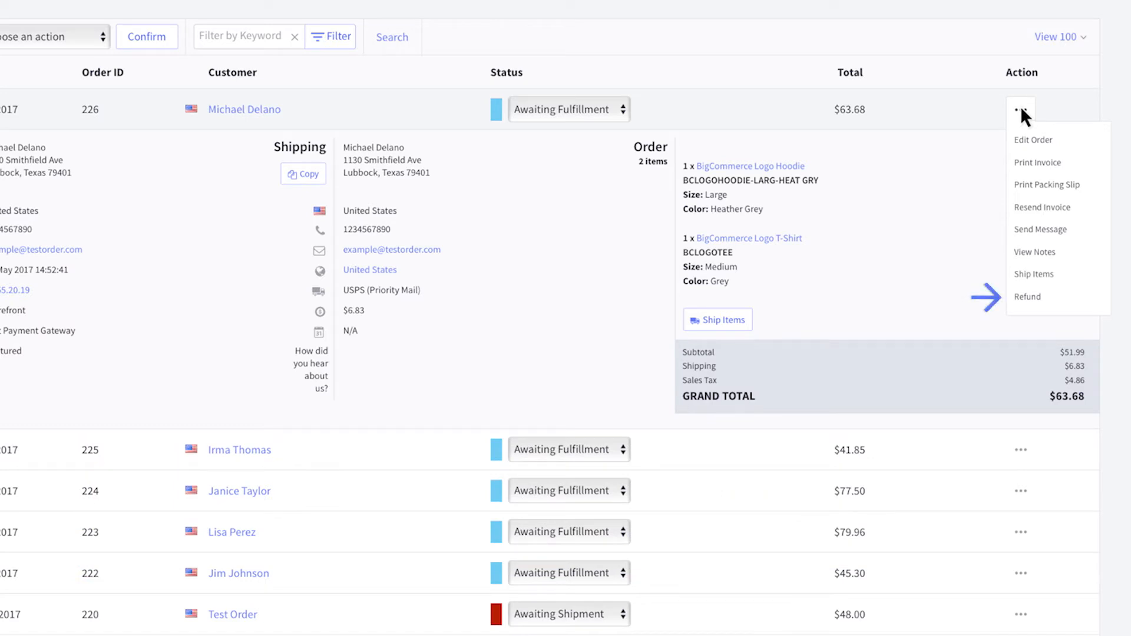
mouse_move(790, 78)
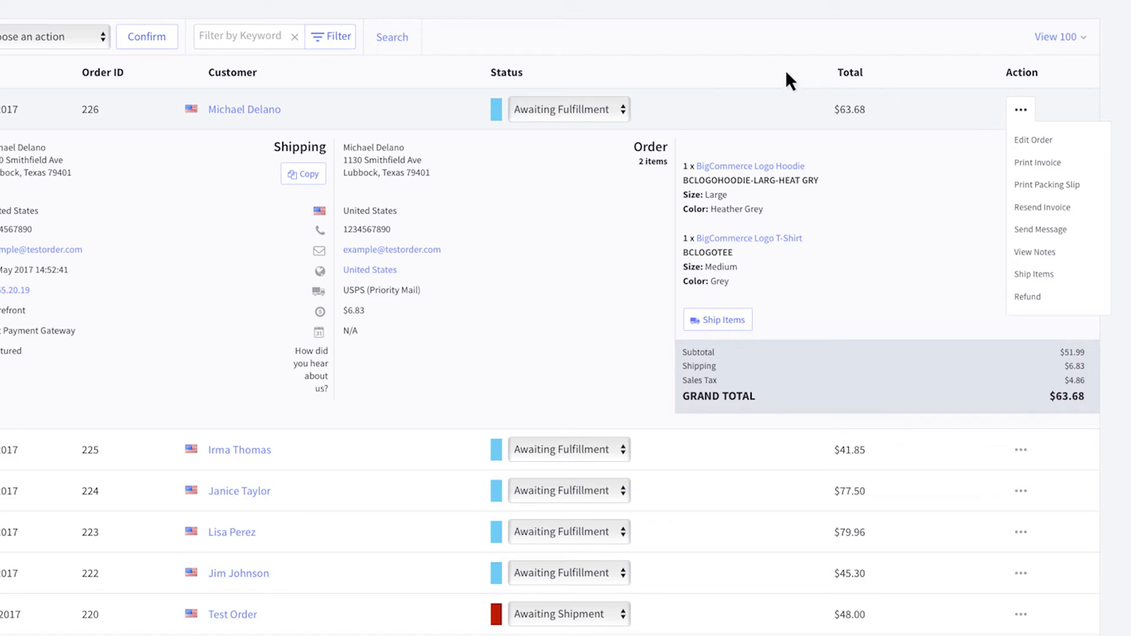
left_click(568, 108)
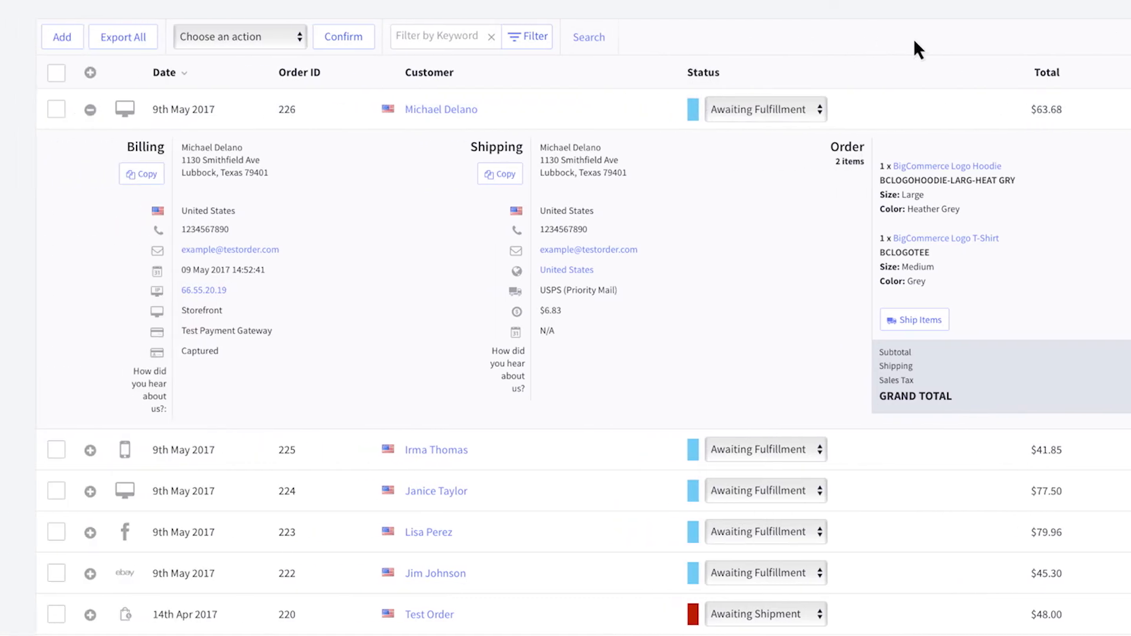
mouse_move(278, 42)
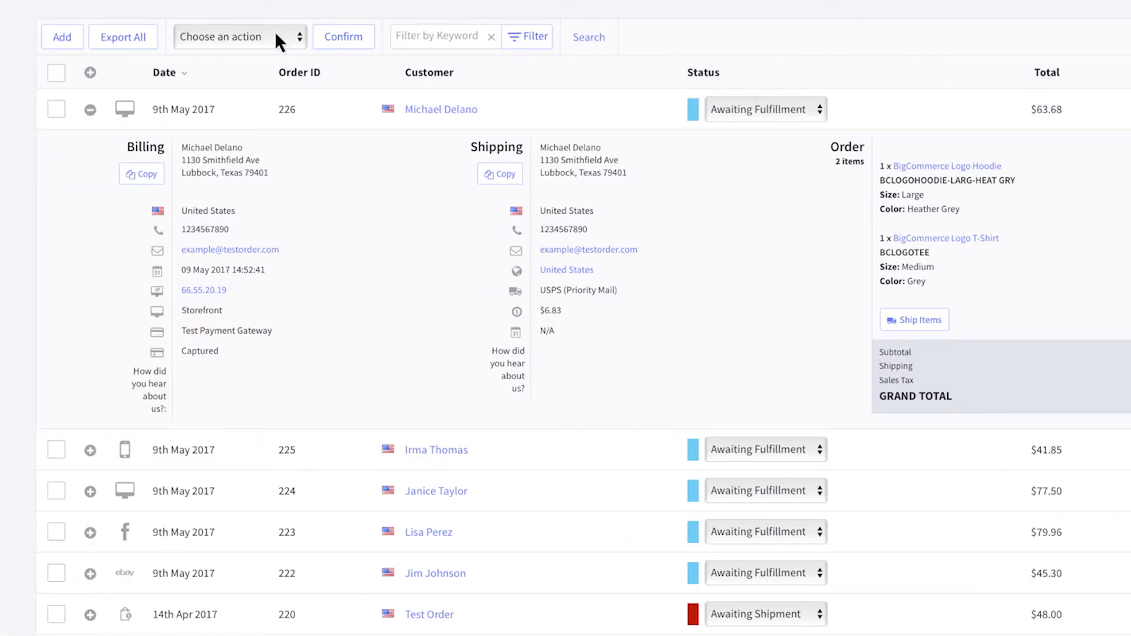
left_click(239, 37)
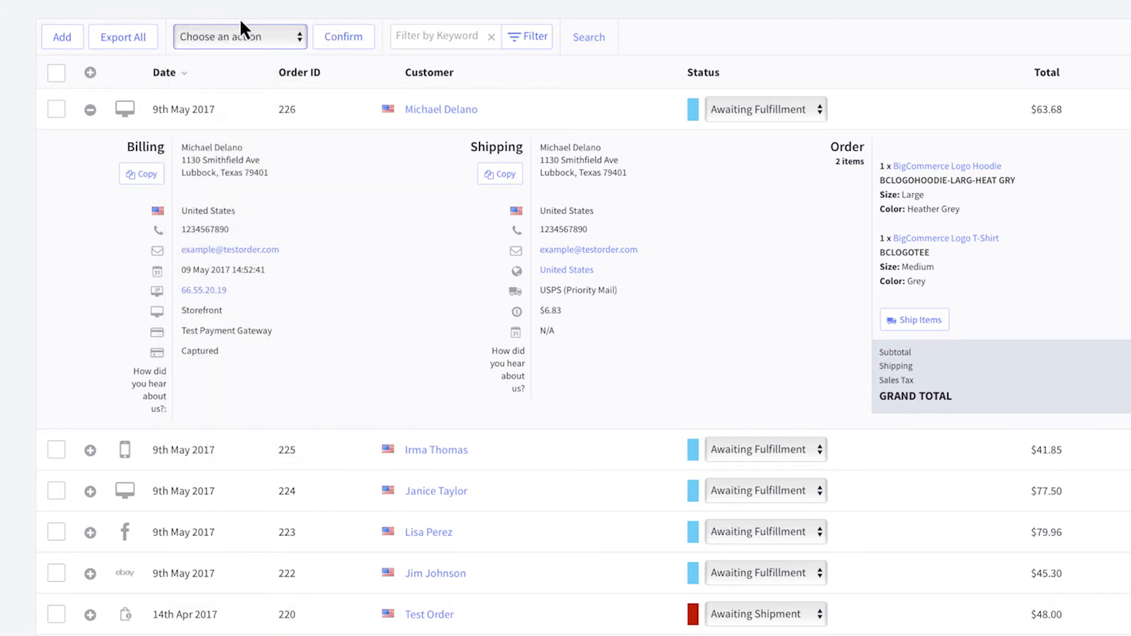
- Select orders 218 and 217, apply Archive Selected and confirm the archive
left_click(91, 109)
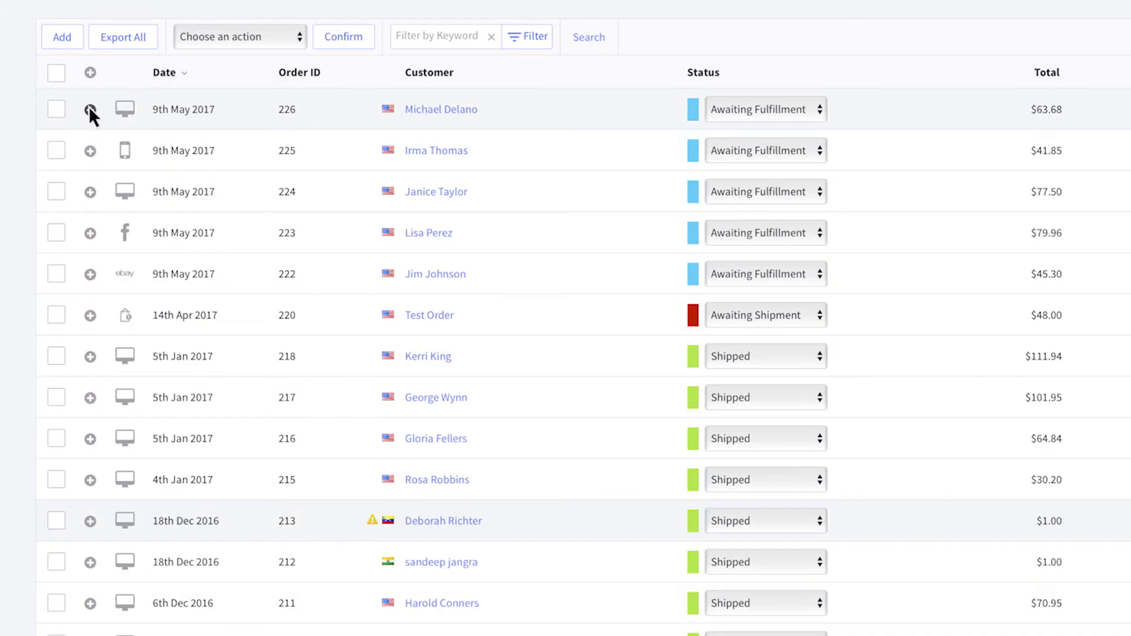
left_click(57, 356)
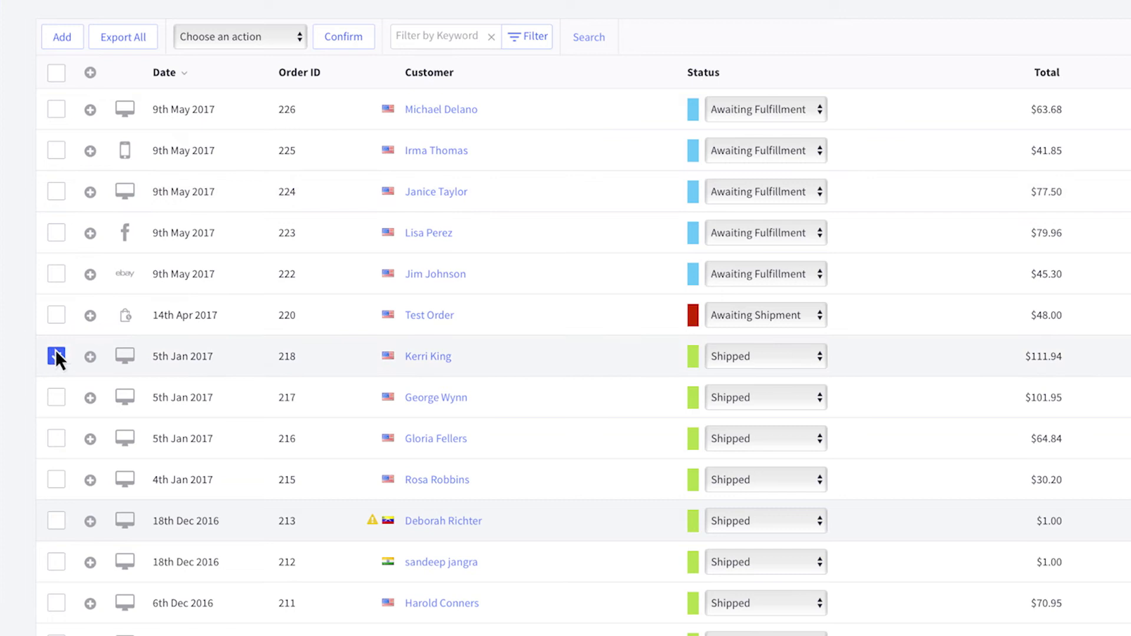
left_click(56, 397)
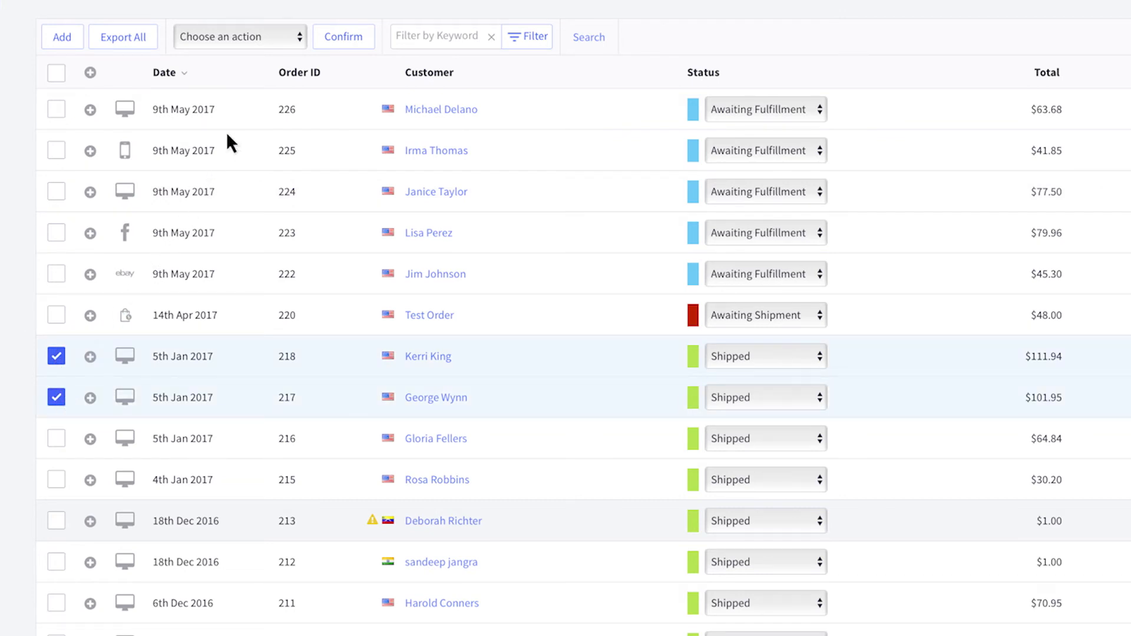
left_click(239, 36)
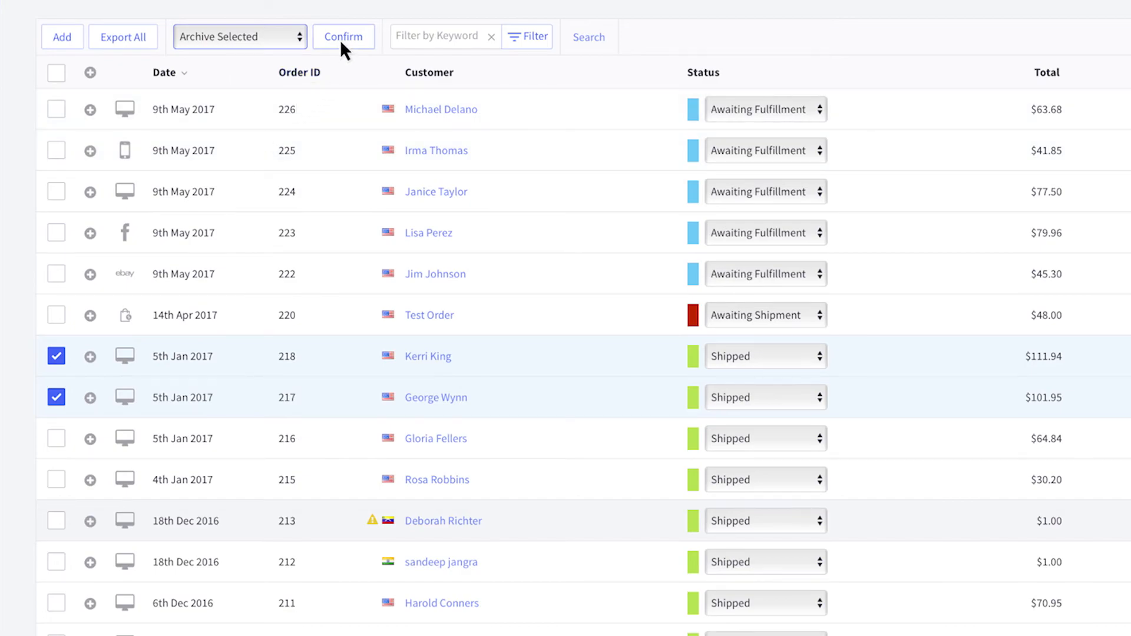
left_click(343, 37)
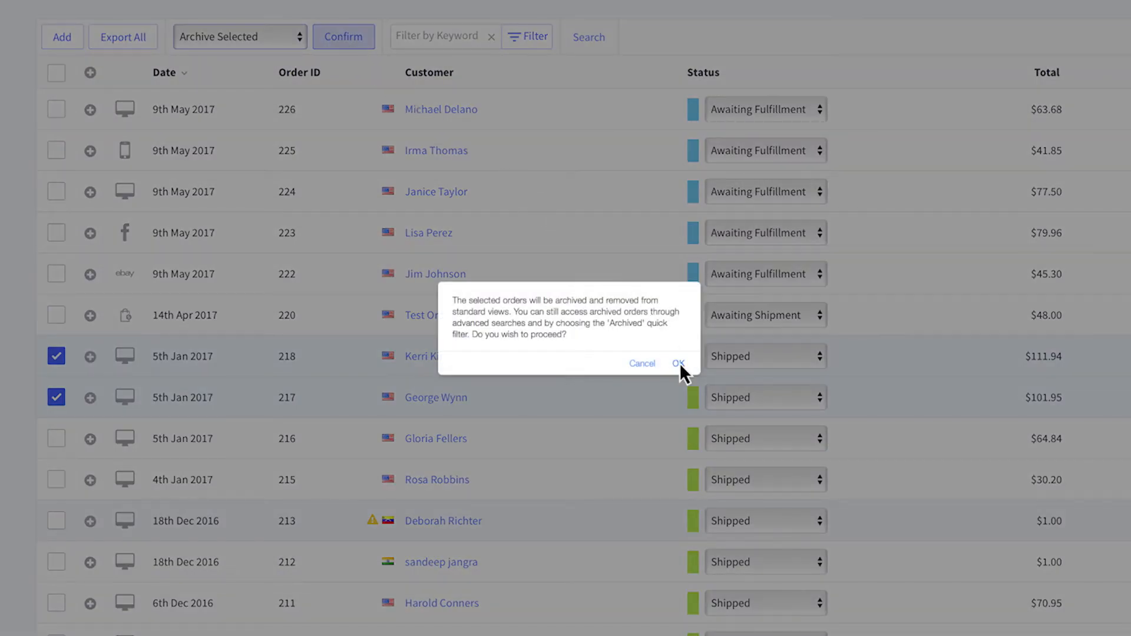
left_click(676, 363)
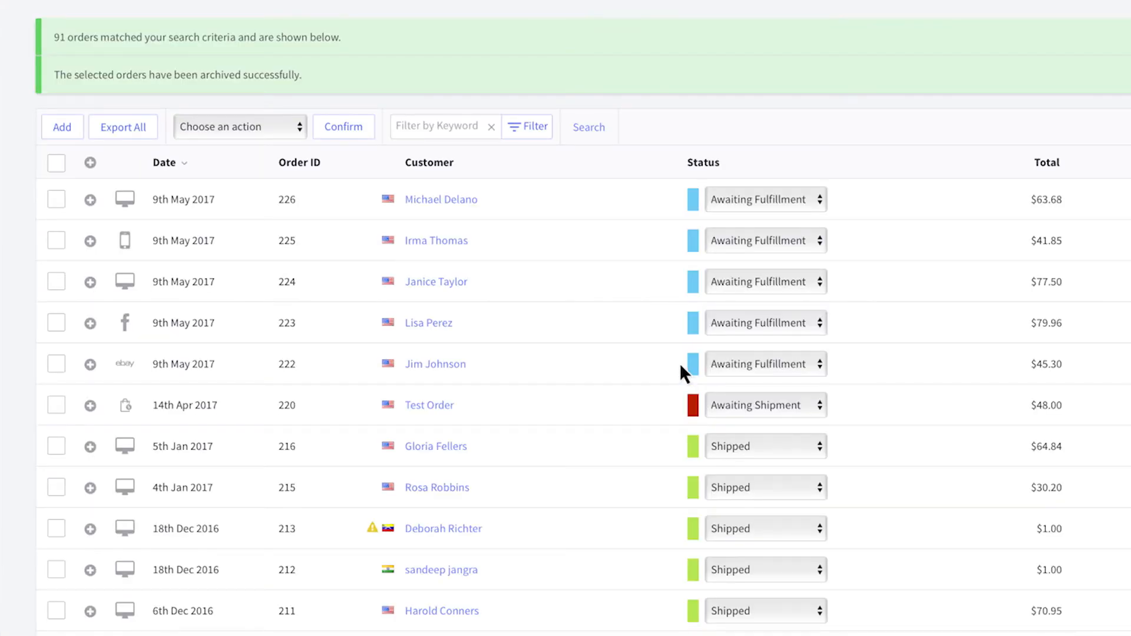
scroll("up", 3)
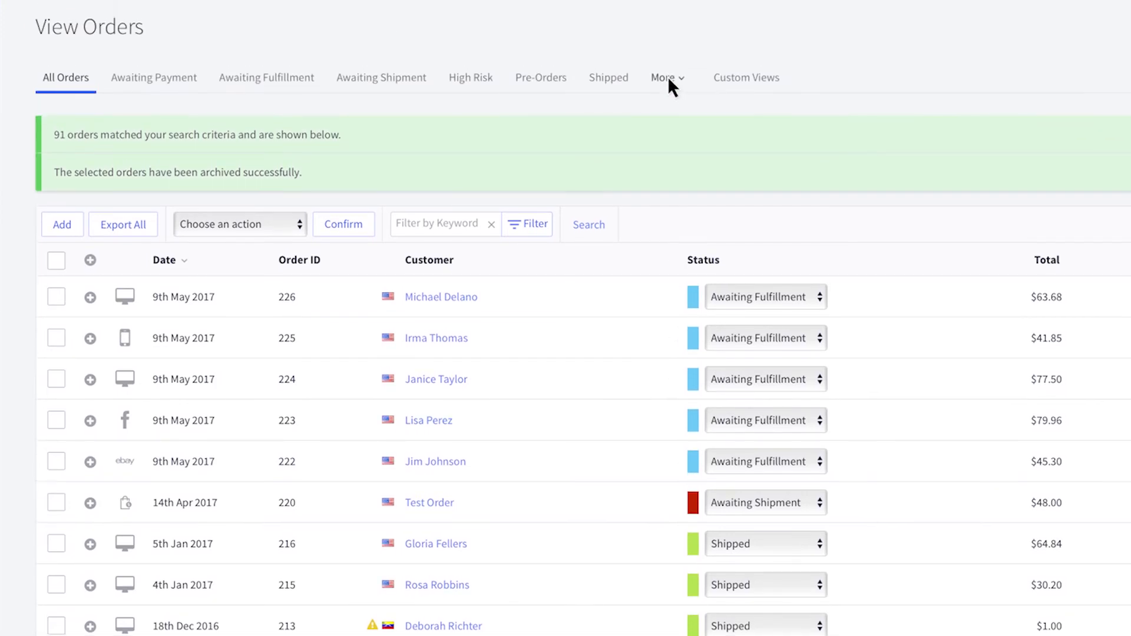
mouse_move(672, 137)
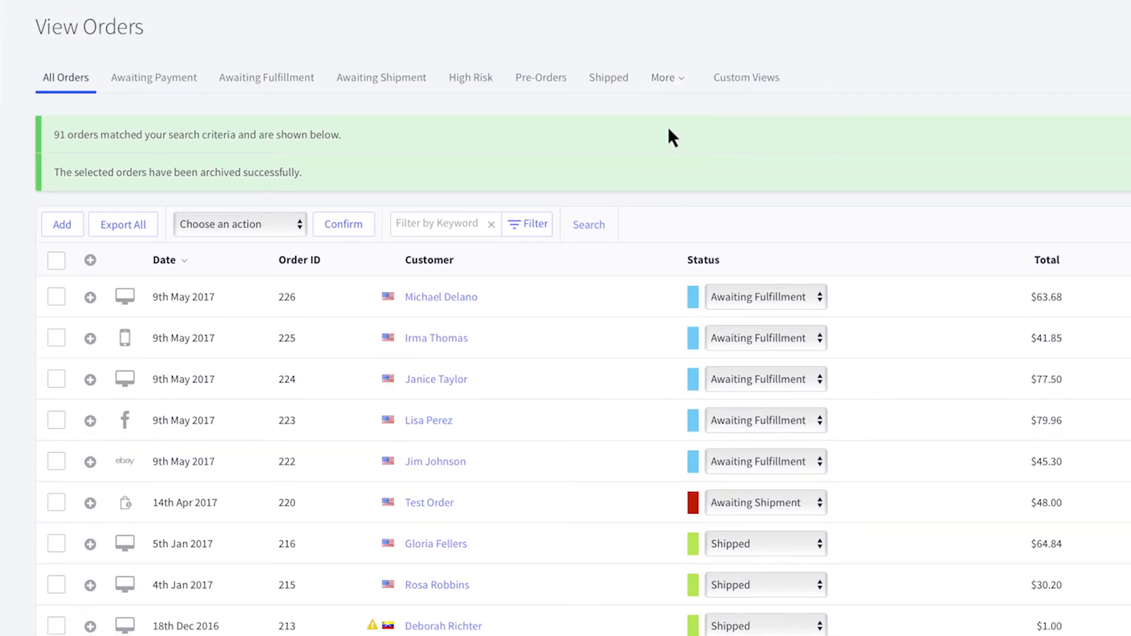
left_click(670, 78)
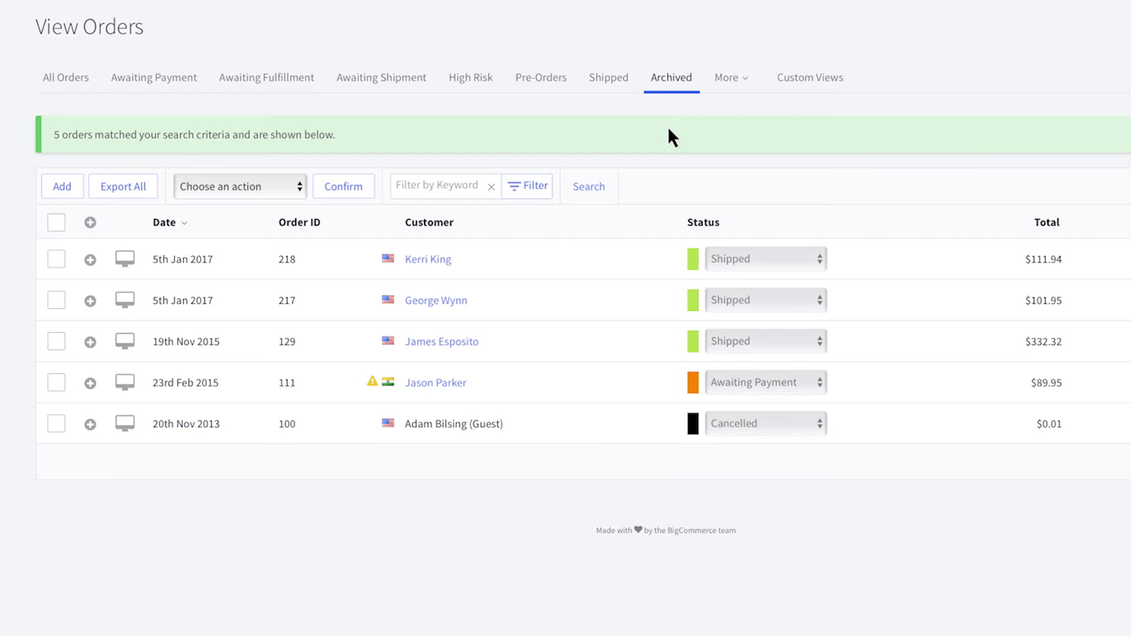
left_click(65, 78)
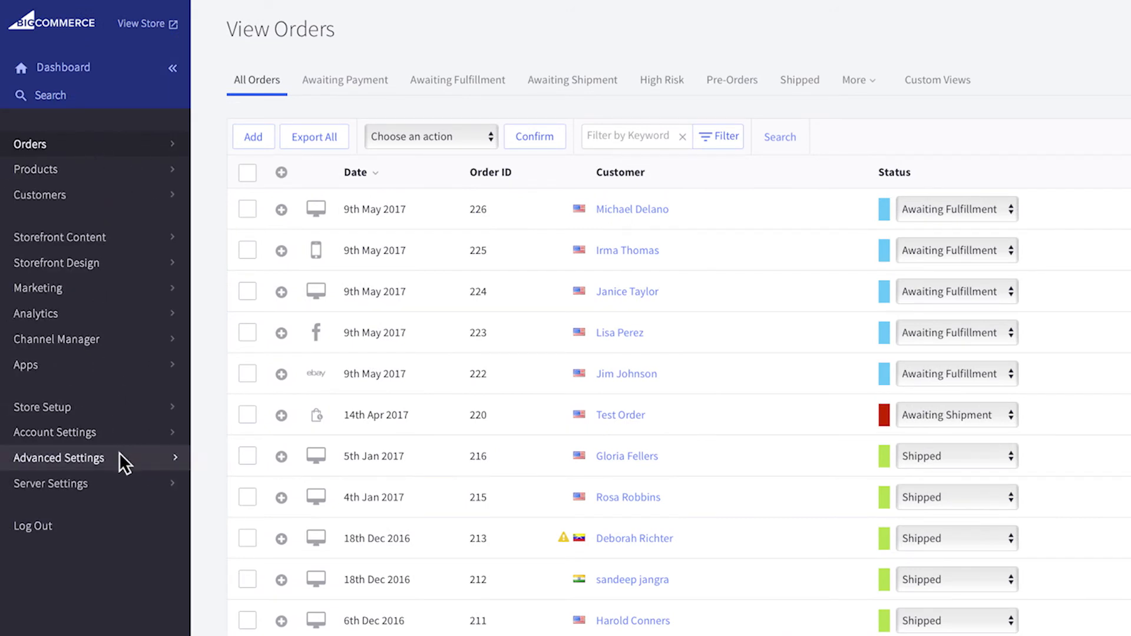
- Go to Advanced Settings > Checkout, review Customer Email Notifications and save the checkout settings
left_click(59, 457)
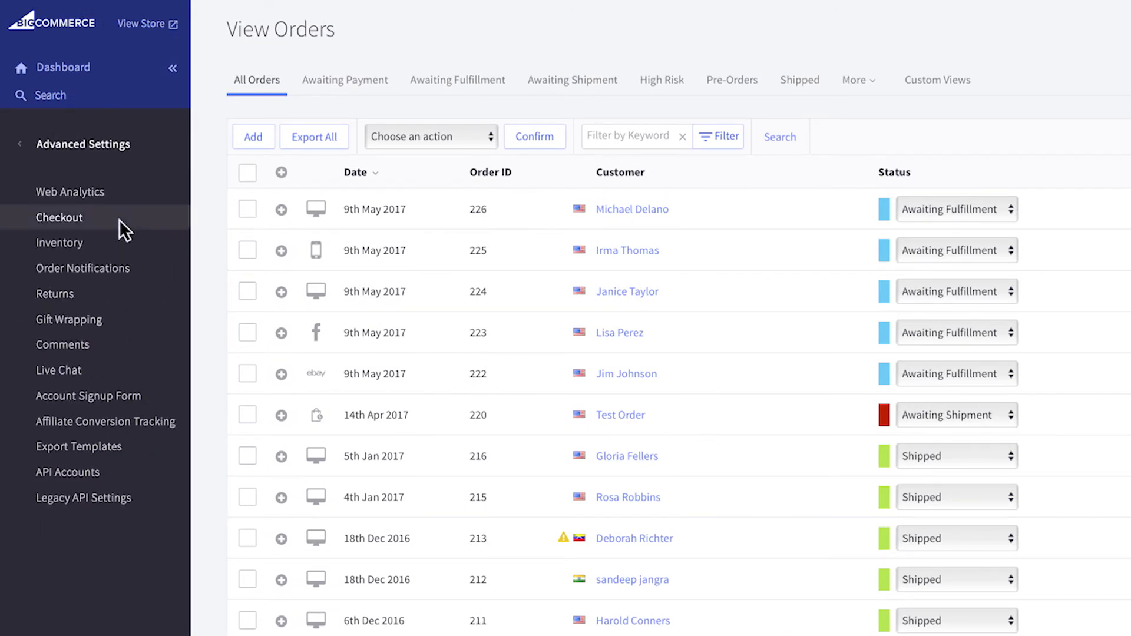
left_click(59, 216)
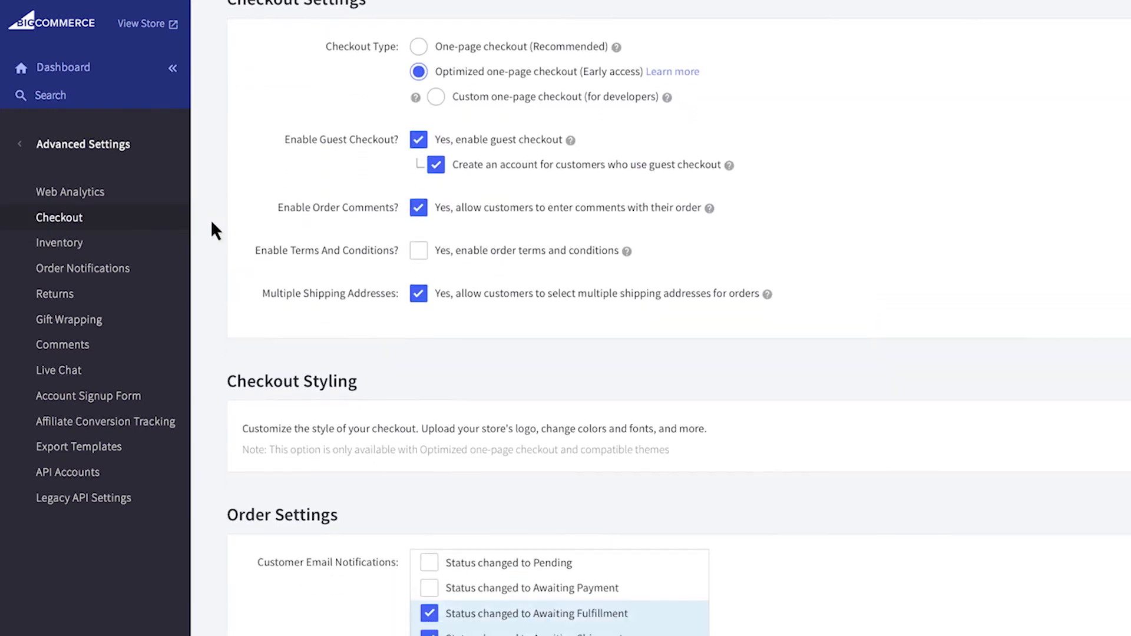
scroll("down", 3)
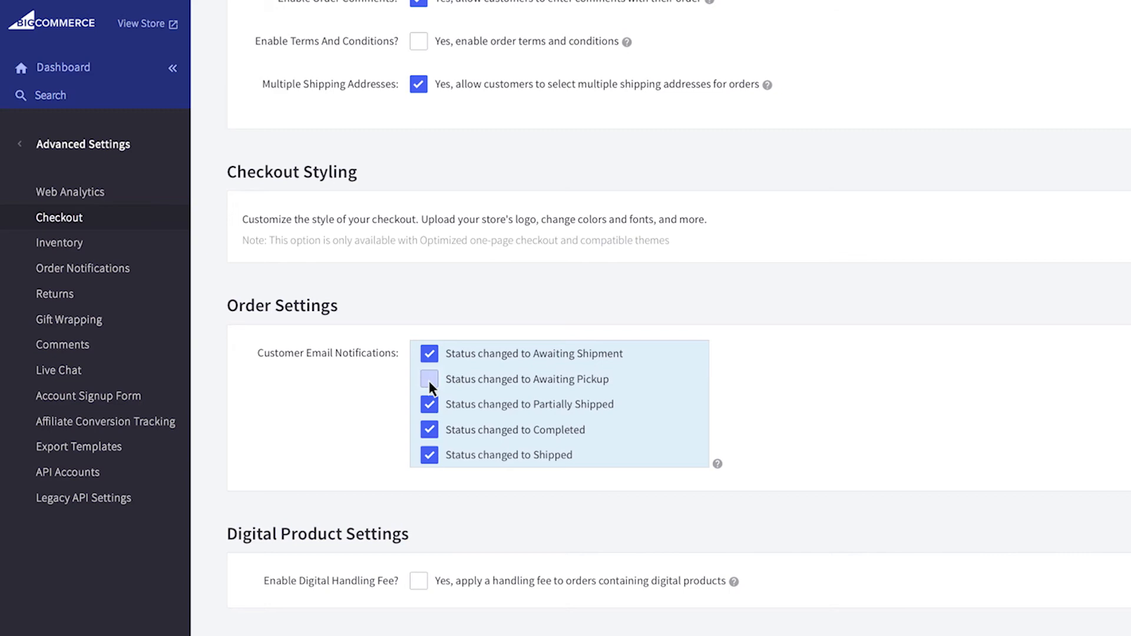
scroll("down", 3)
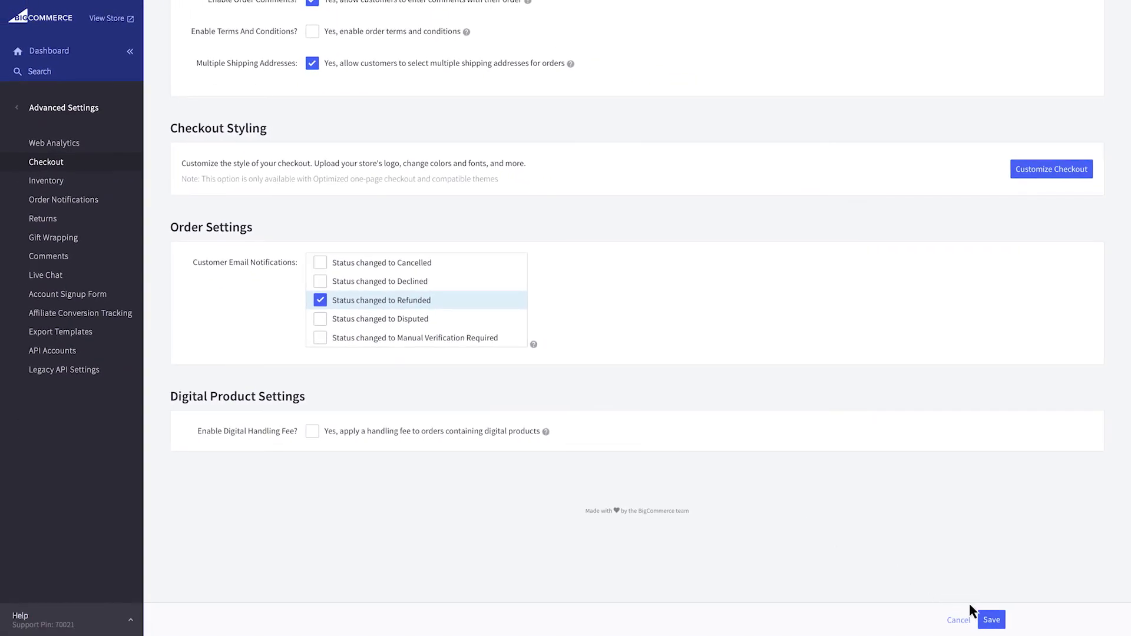
left_click(991, 620)
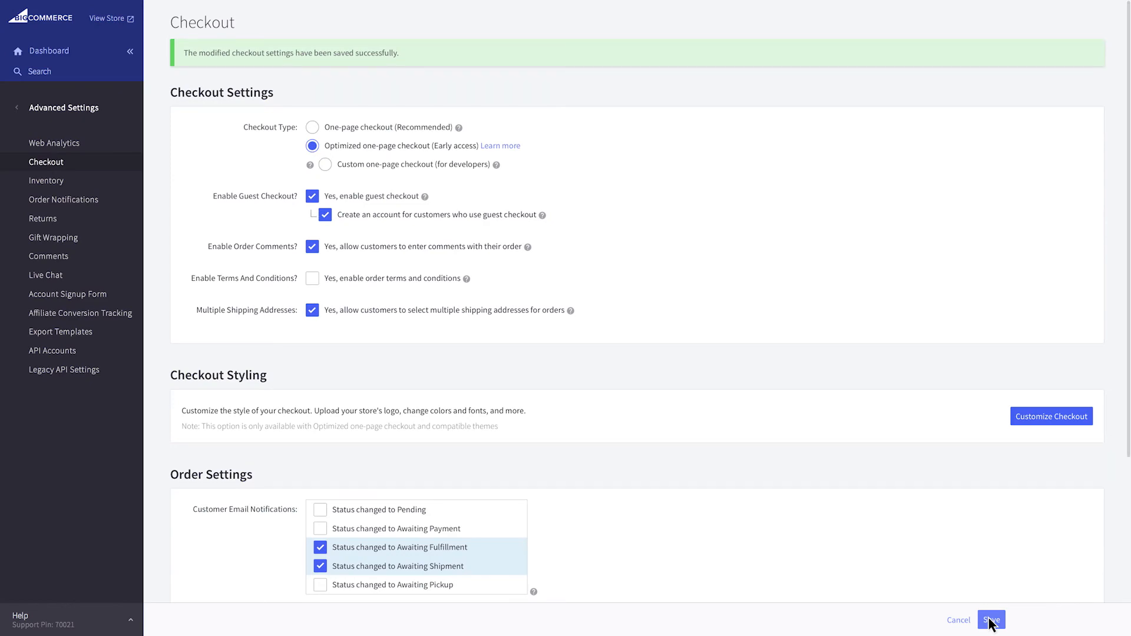
left_click(992, 620)
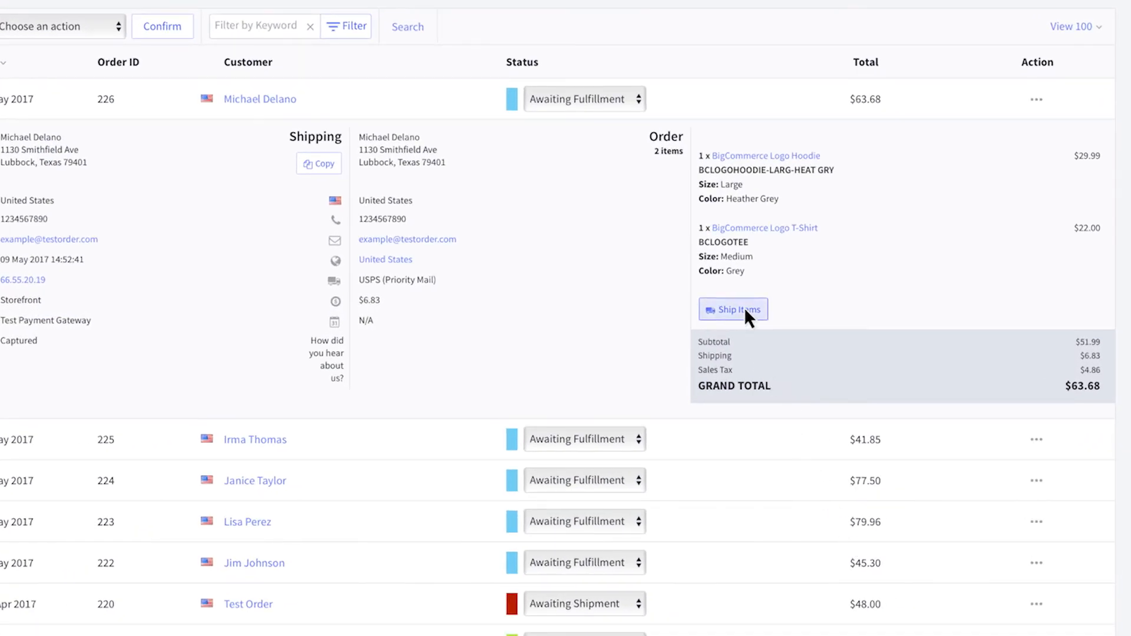
left_click(733, 310)
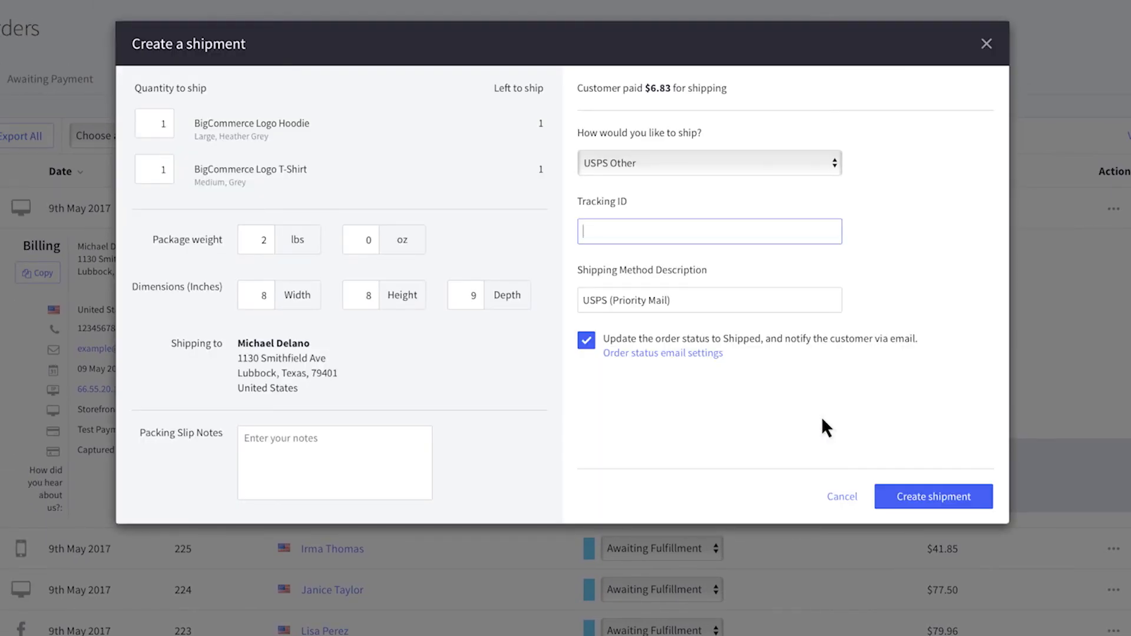
mouse_move(826, 178)
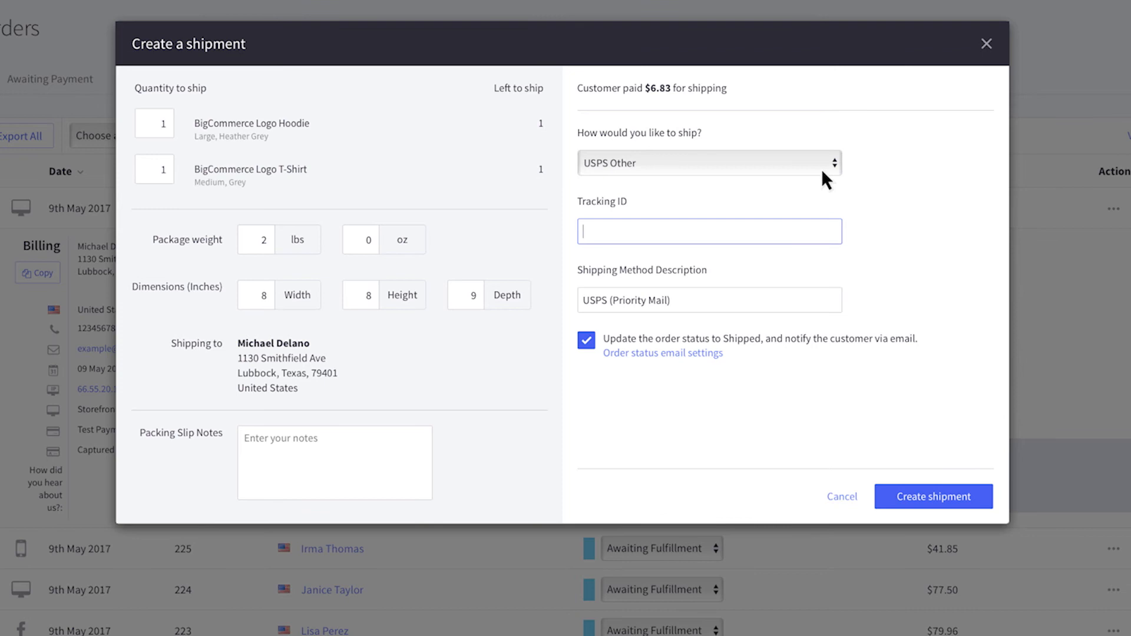
left_click(708, 163)
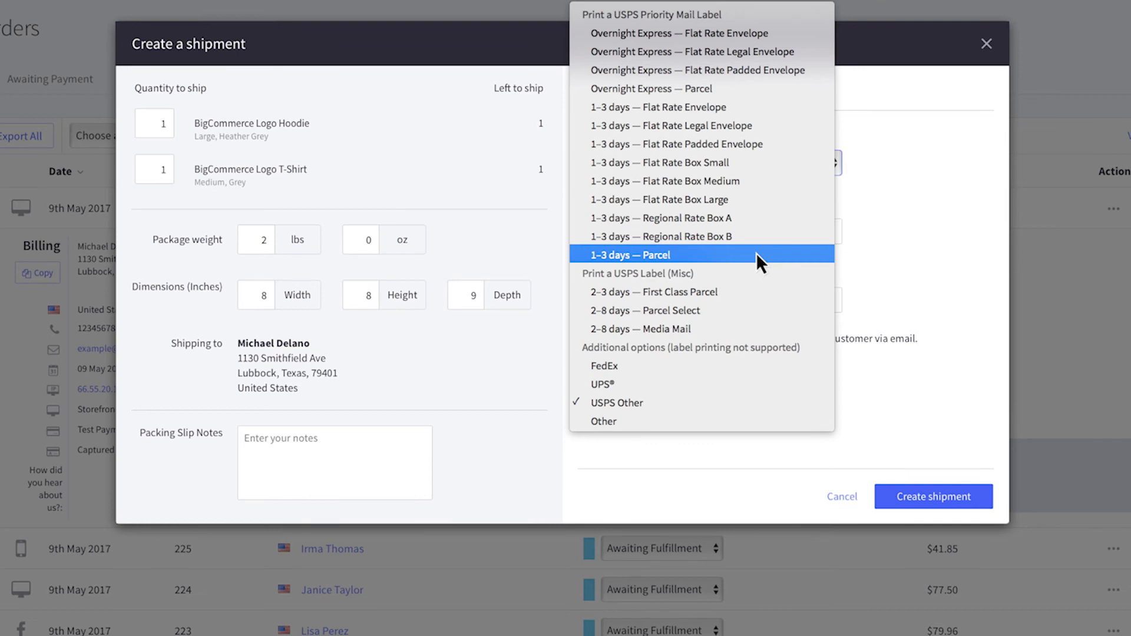
left_click(634, 254)
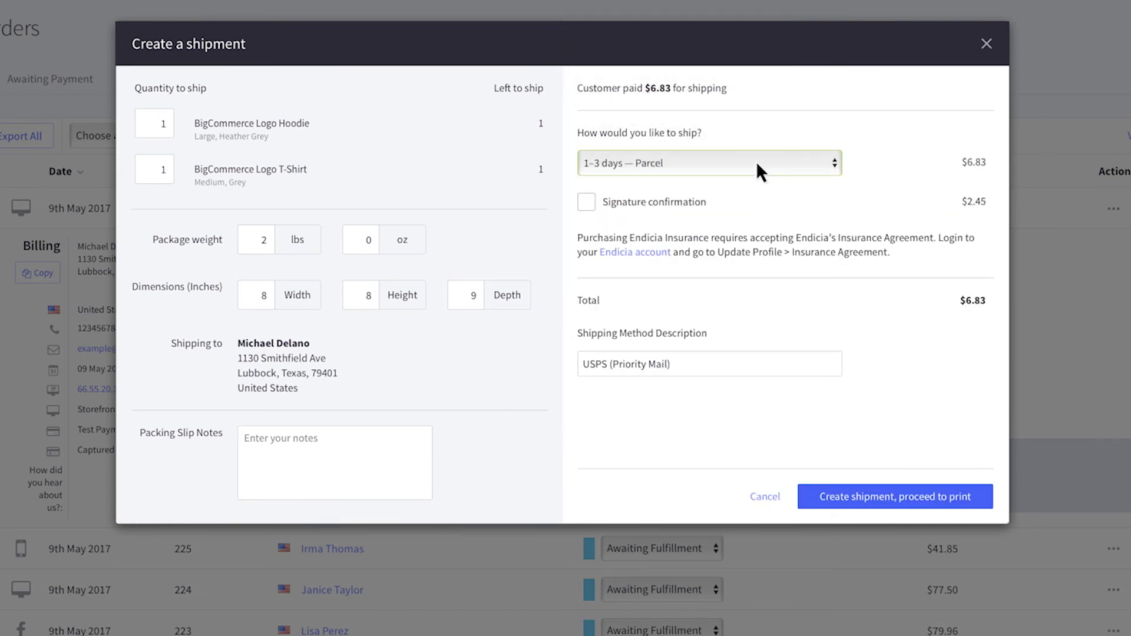
left_click(709, 163)
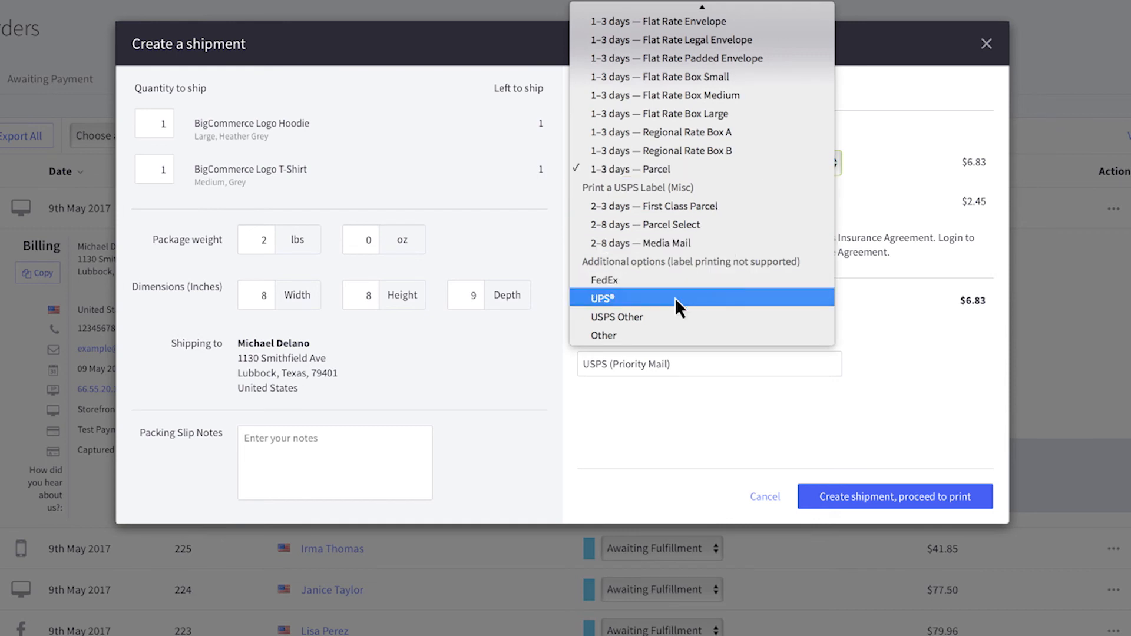
left_click(617, 317)
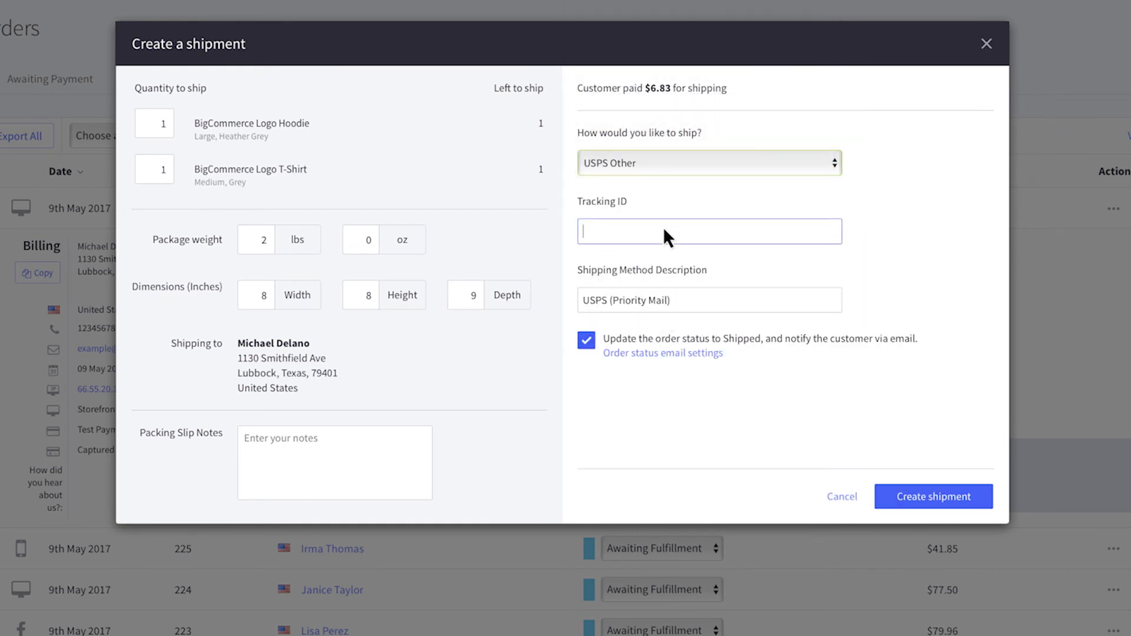
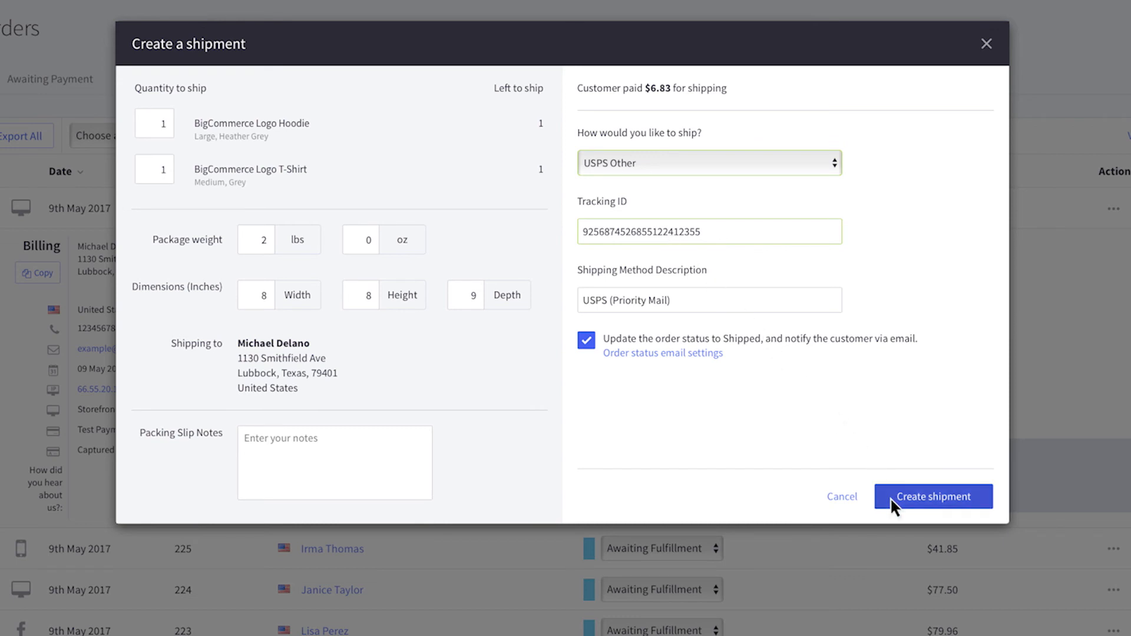
left_click(932, 496)
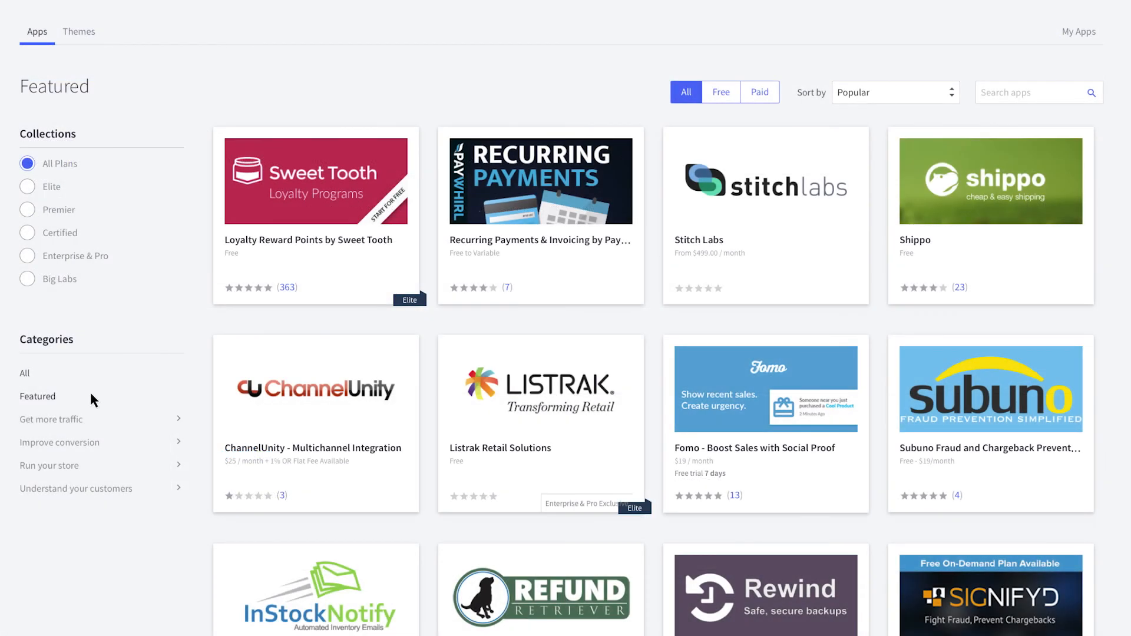
- Expand the Run your store category and list the Order management apps
left_click(50, 466)
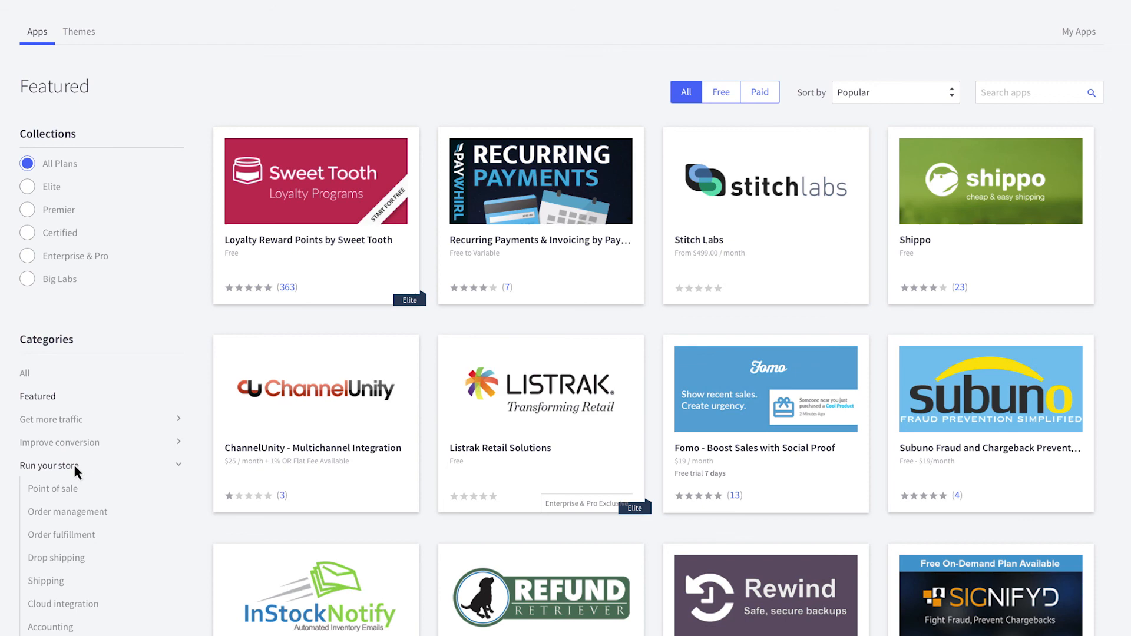
left_click(67, 512)
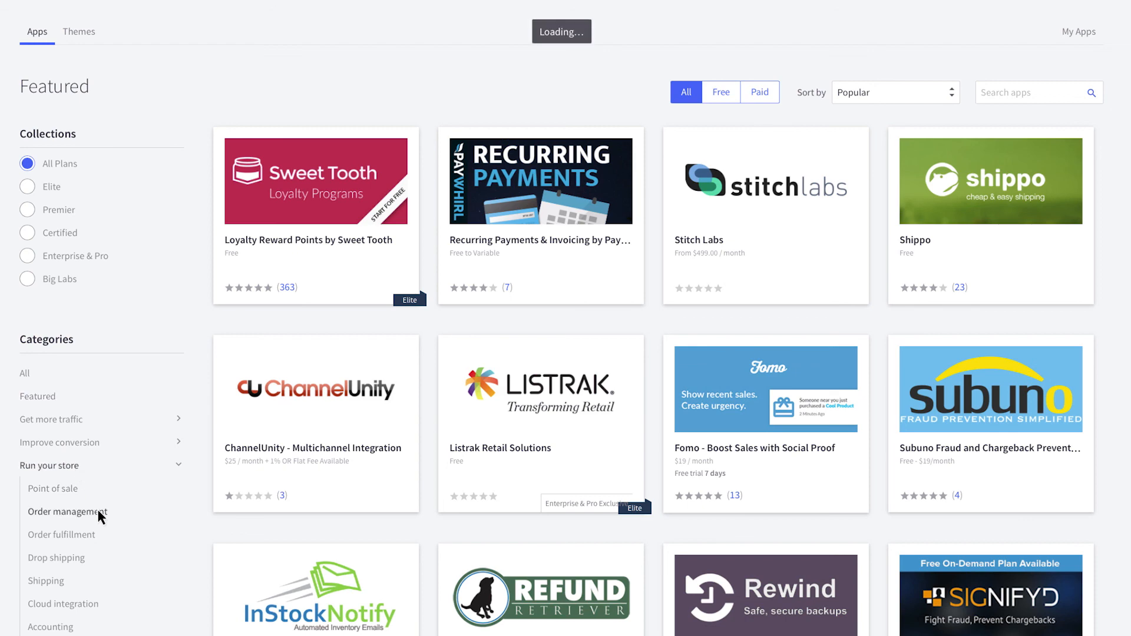
left_click(67, 512)
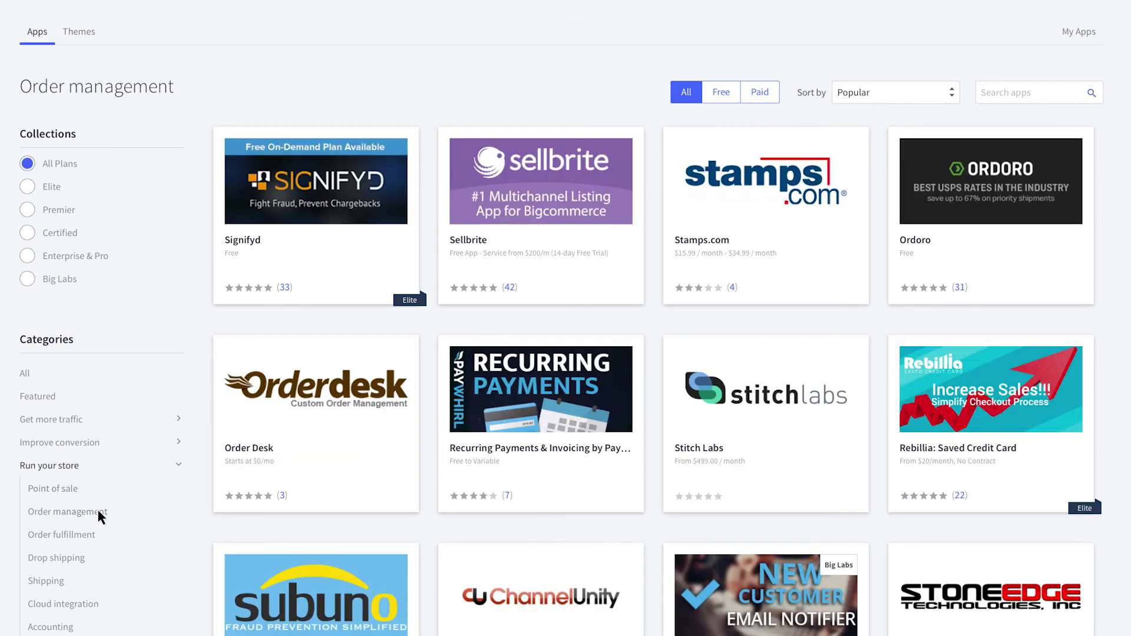